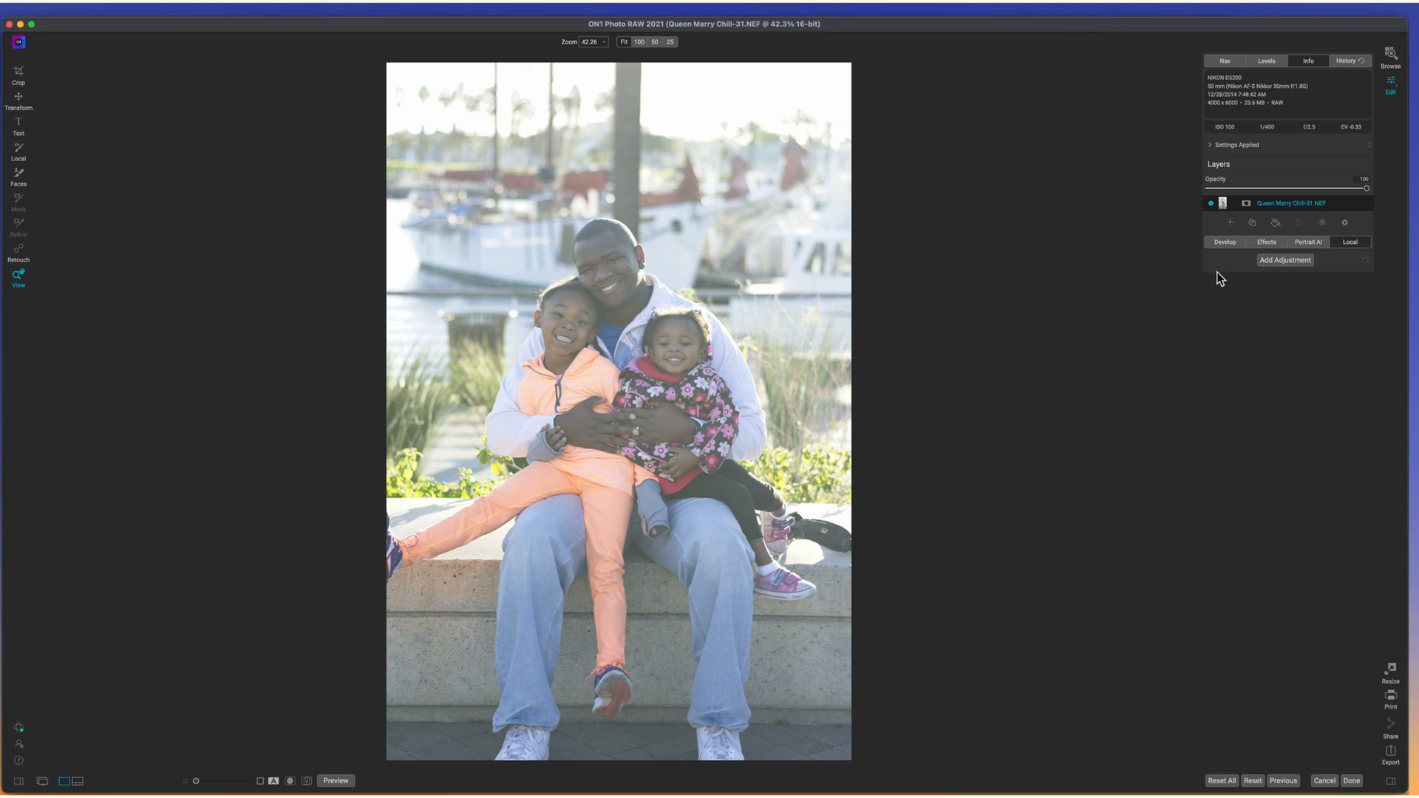
# In Develop, try AI Auto tone, then switch back to Manual with neutral tone values
pyautogui.click(1224, 242)
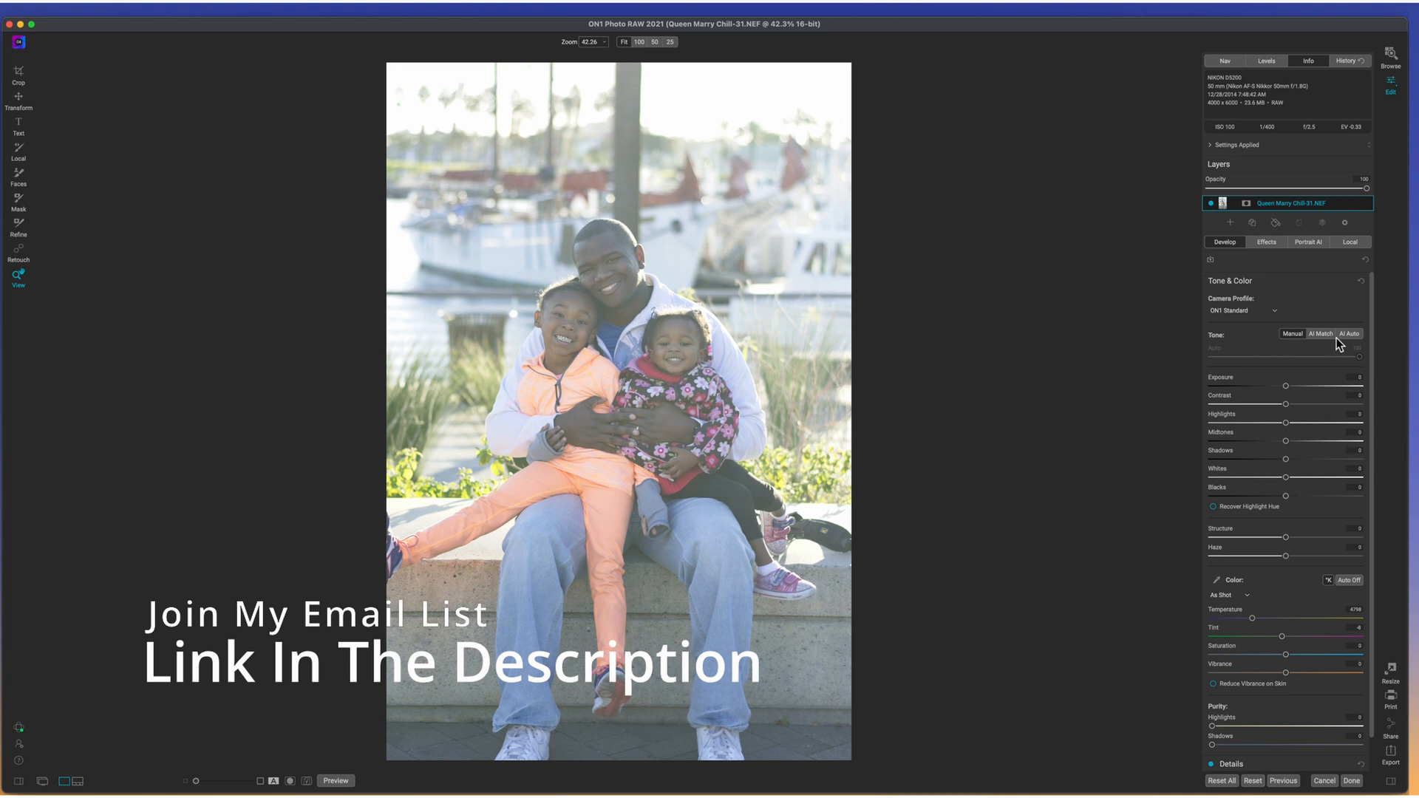
pyautogui.click(1348, 334)
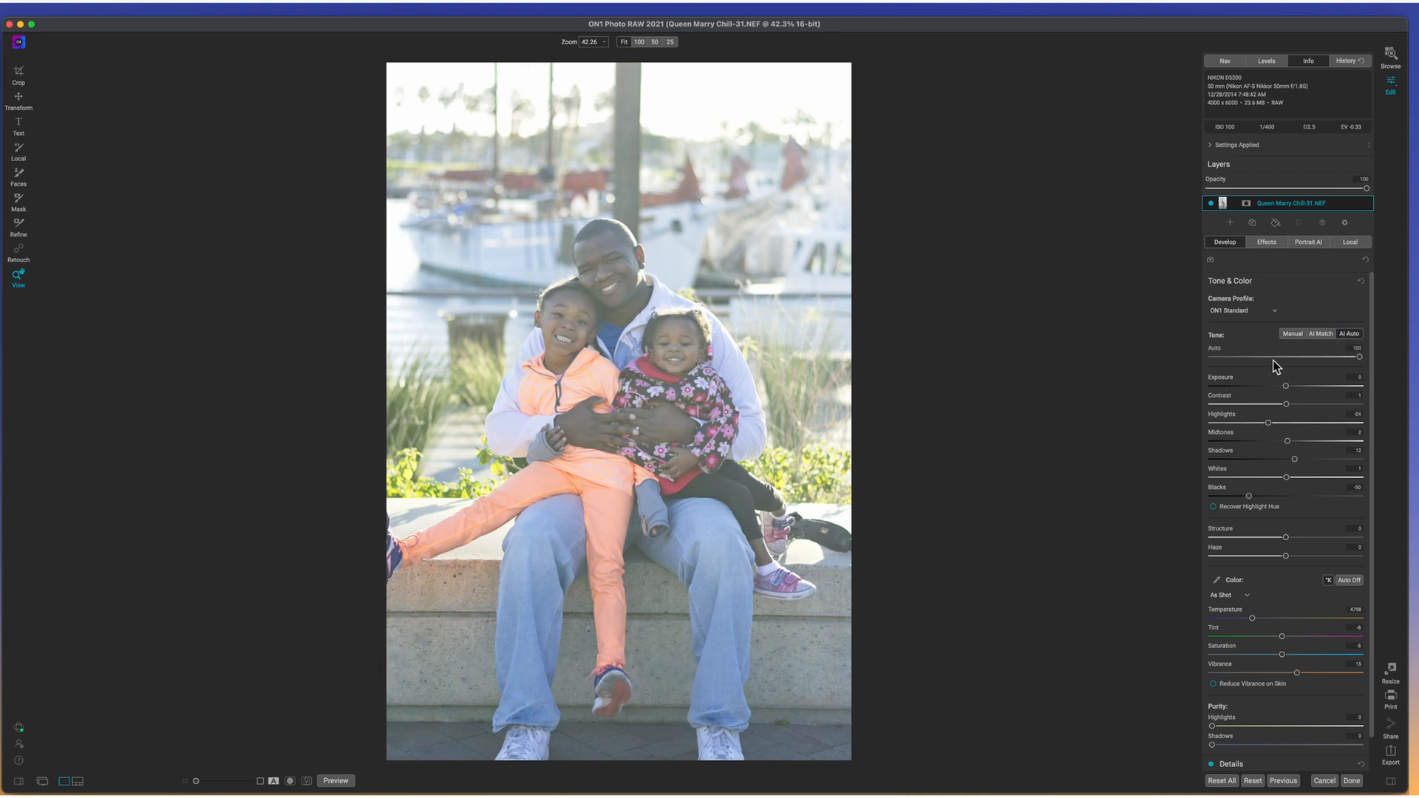
pyautogui.click(335, 780)
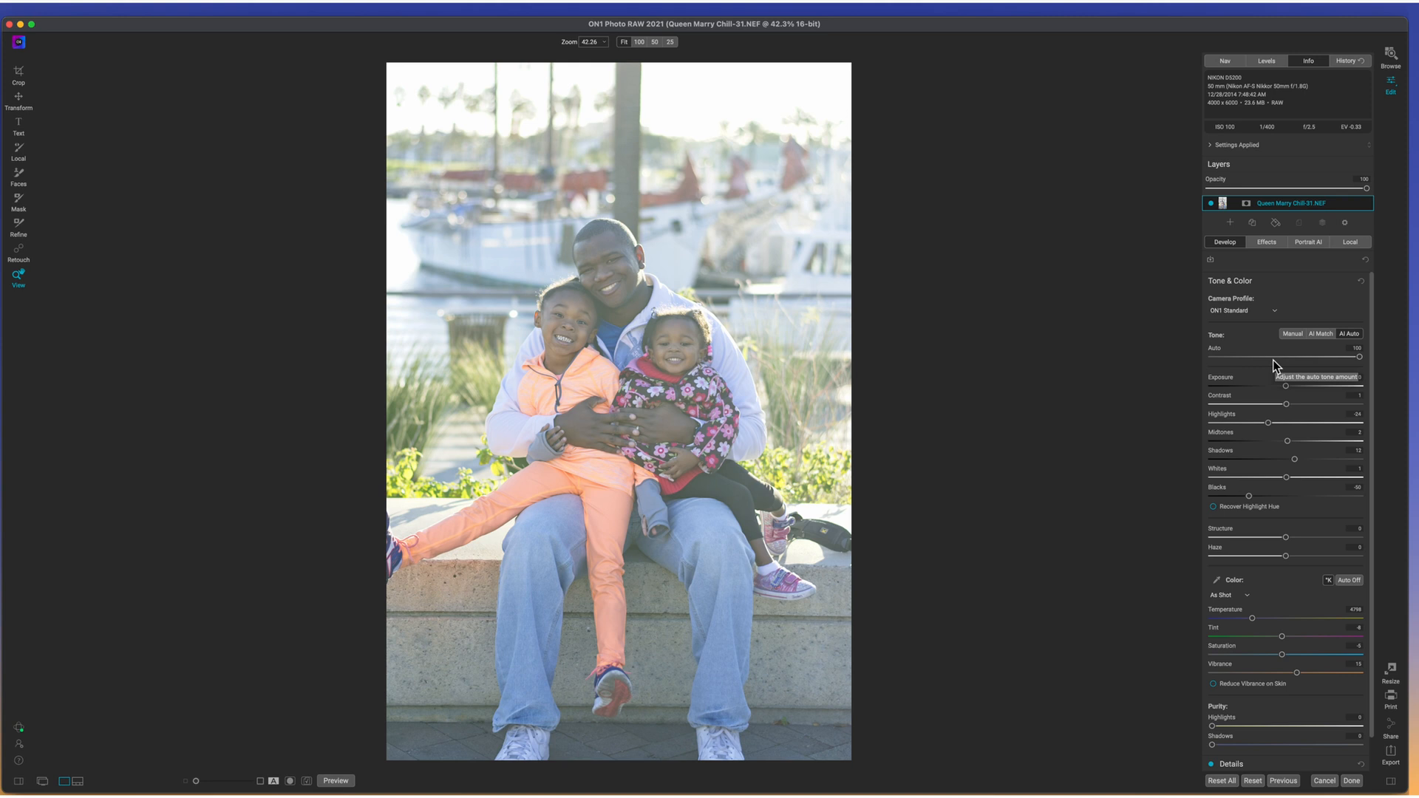
pyautogui.click(1291, 334)
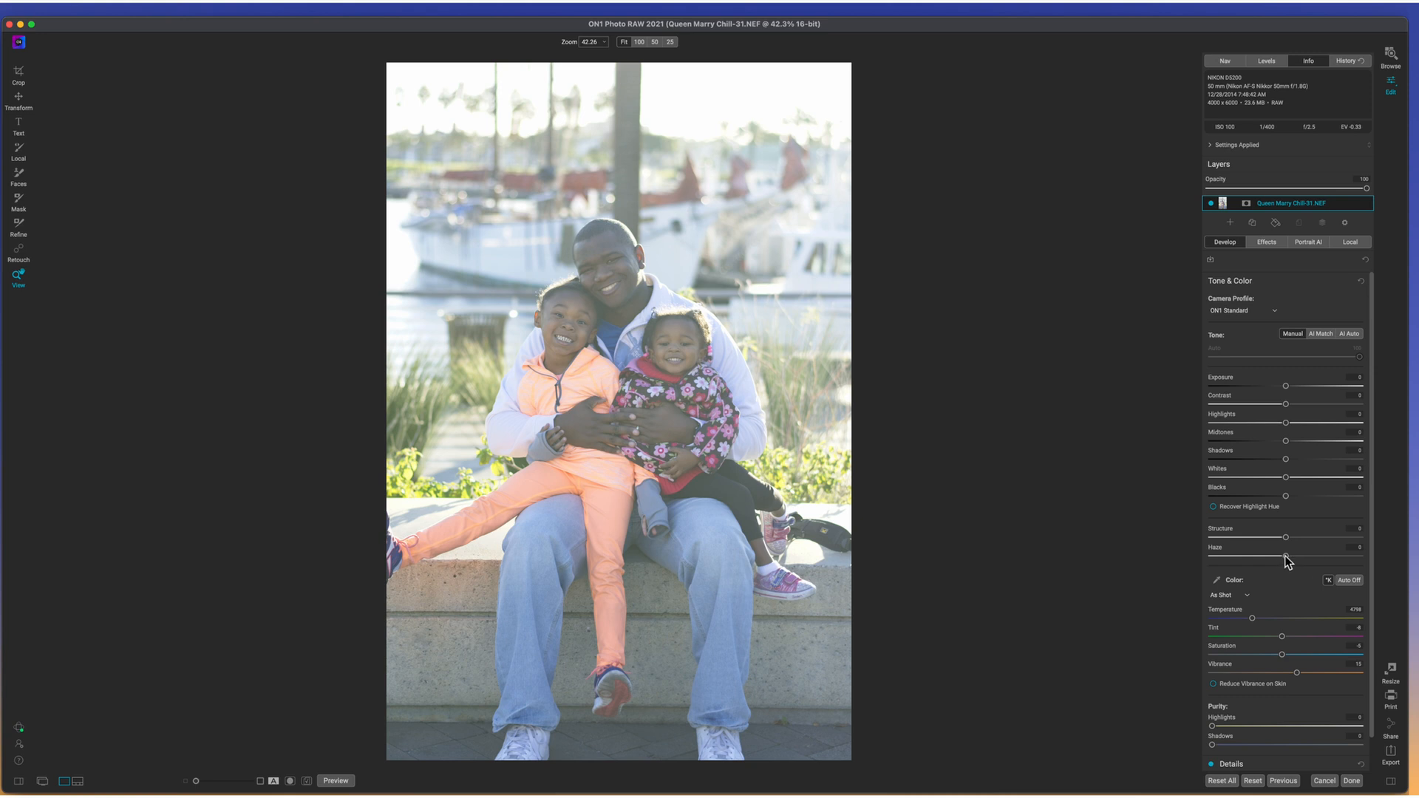
pyautogui.moveTo(1286, 559)
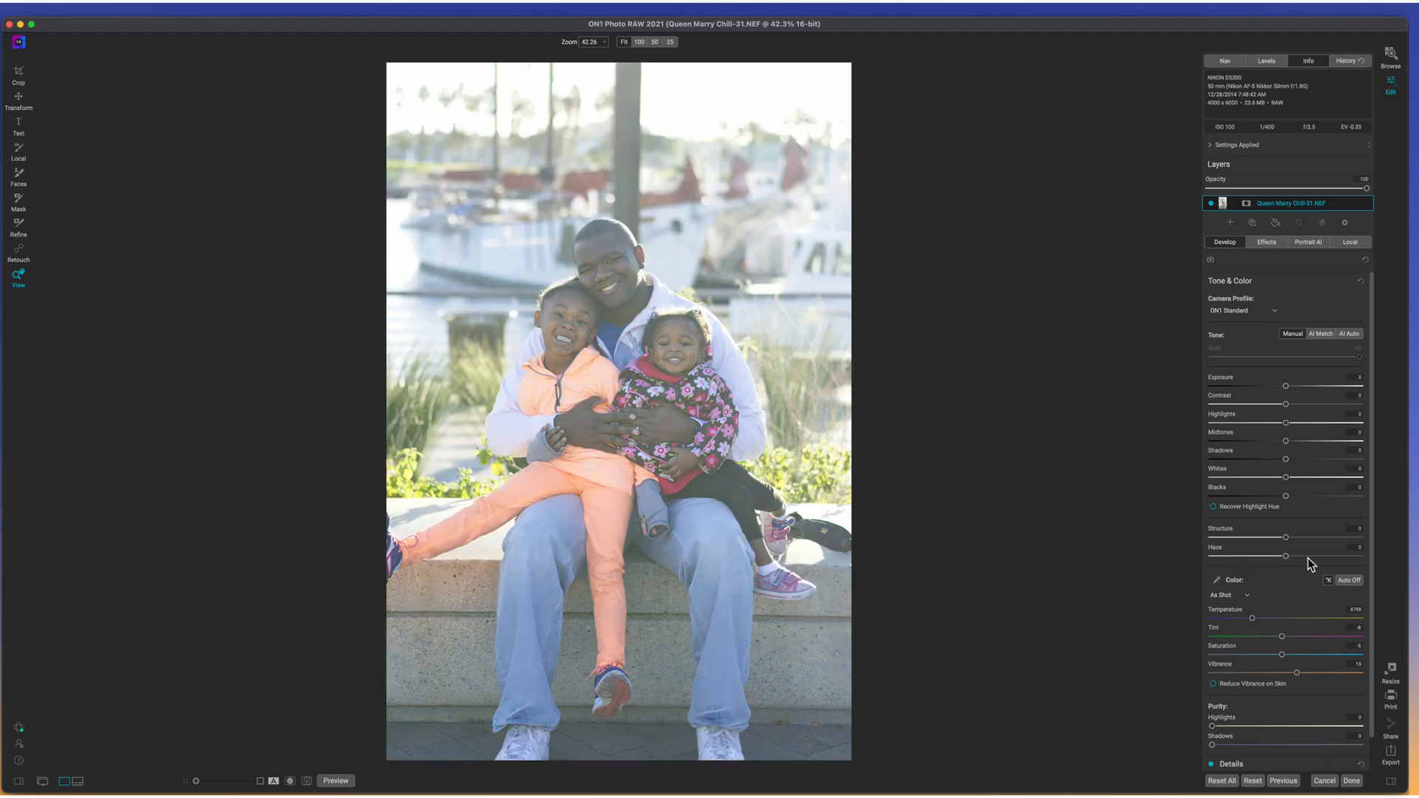
pyautogui.moveTo(1285, 555)
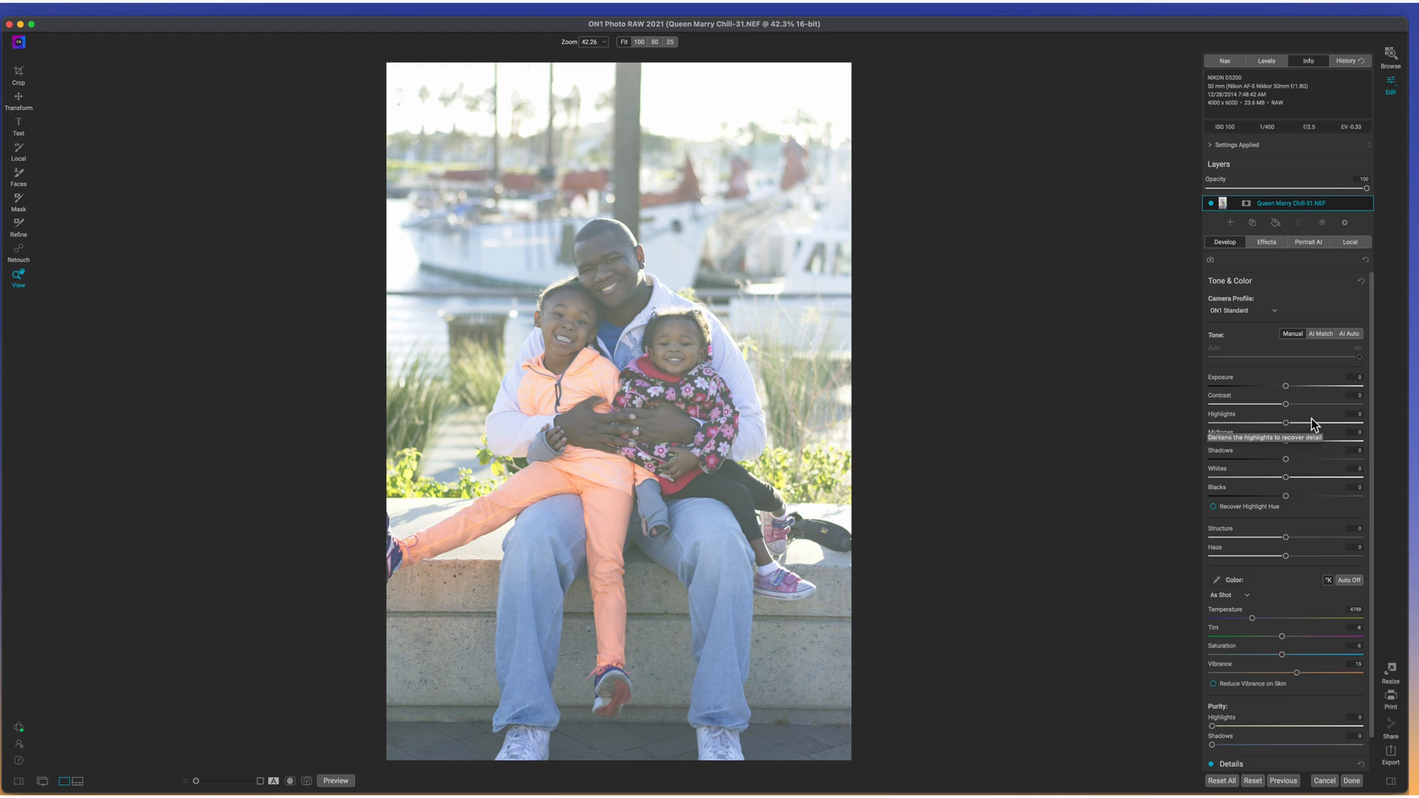
pyautogui.click(1244, 311)
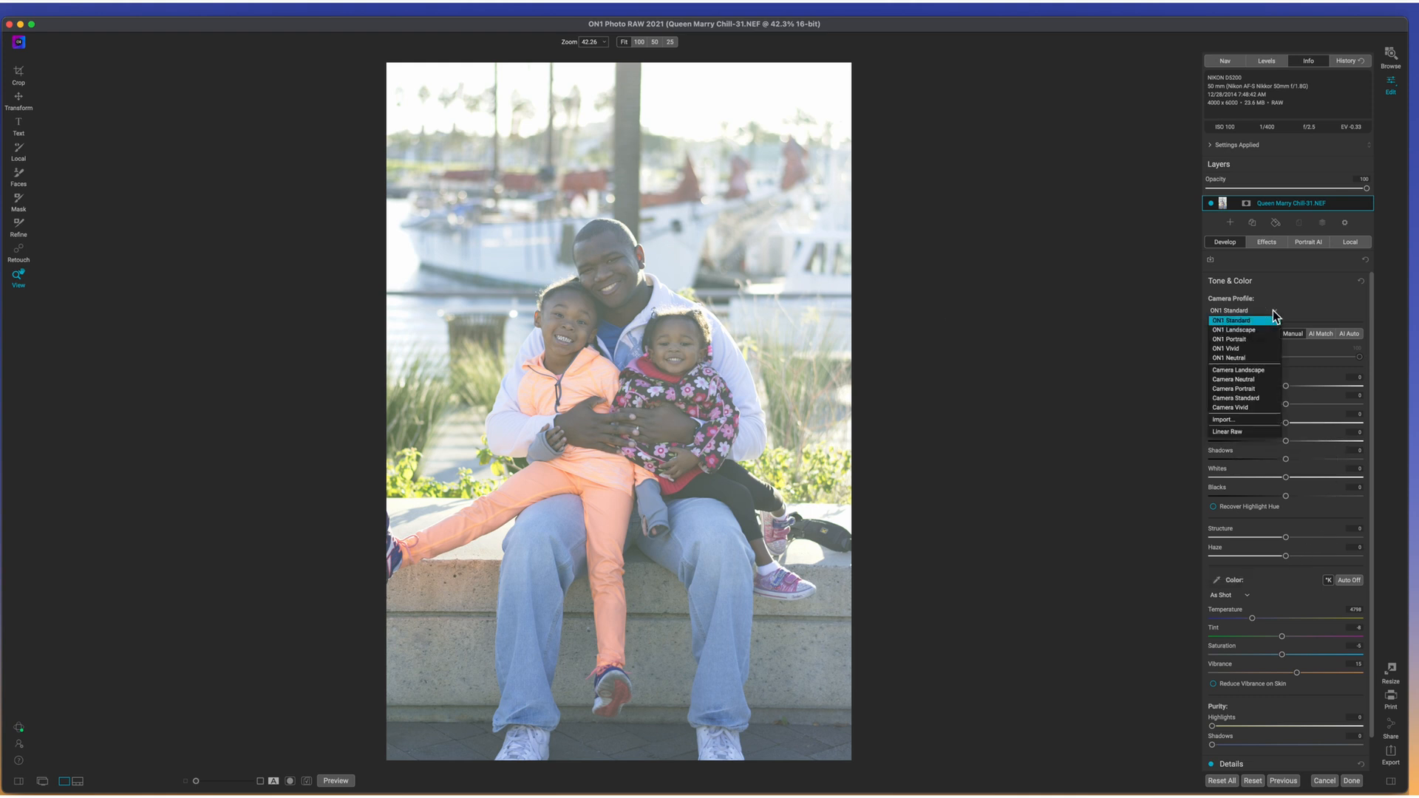
pyautogui.moveTo(1233, 339)
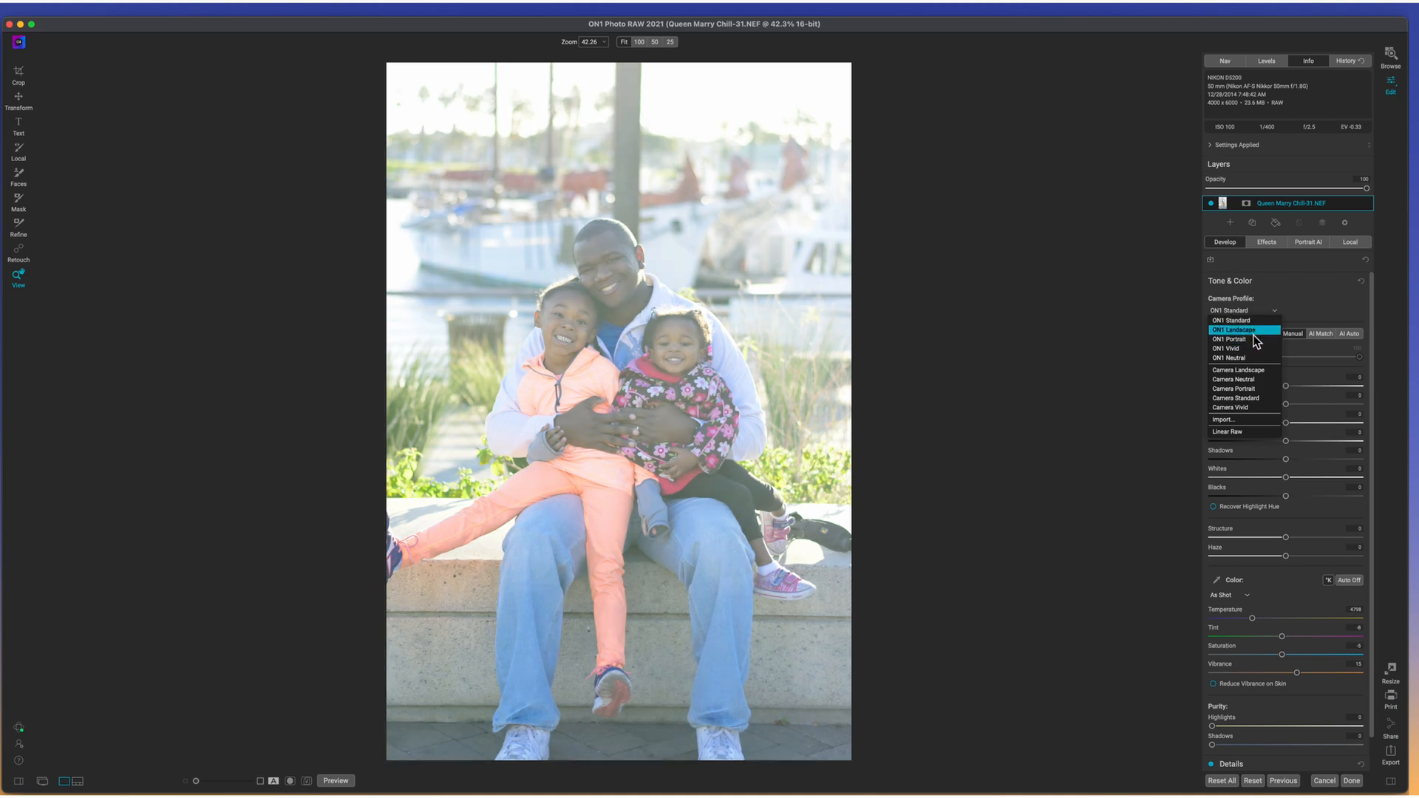
pyautogui.moveTo(1253, 339)
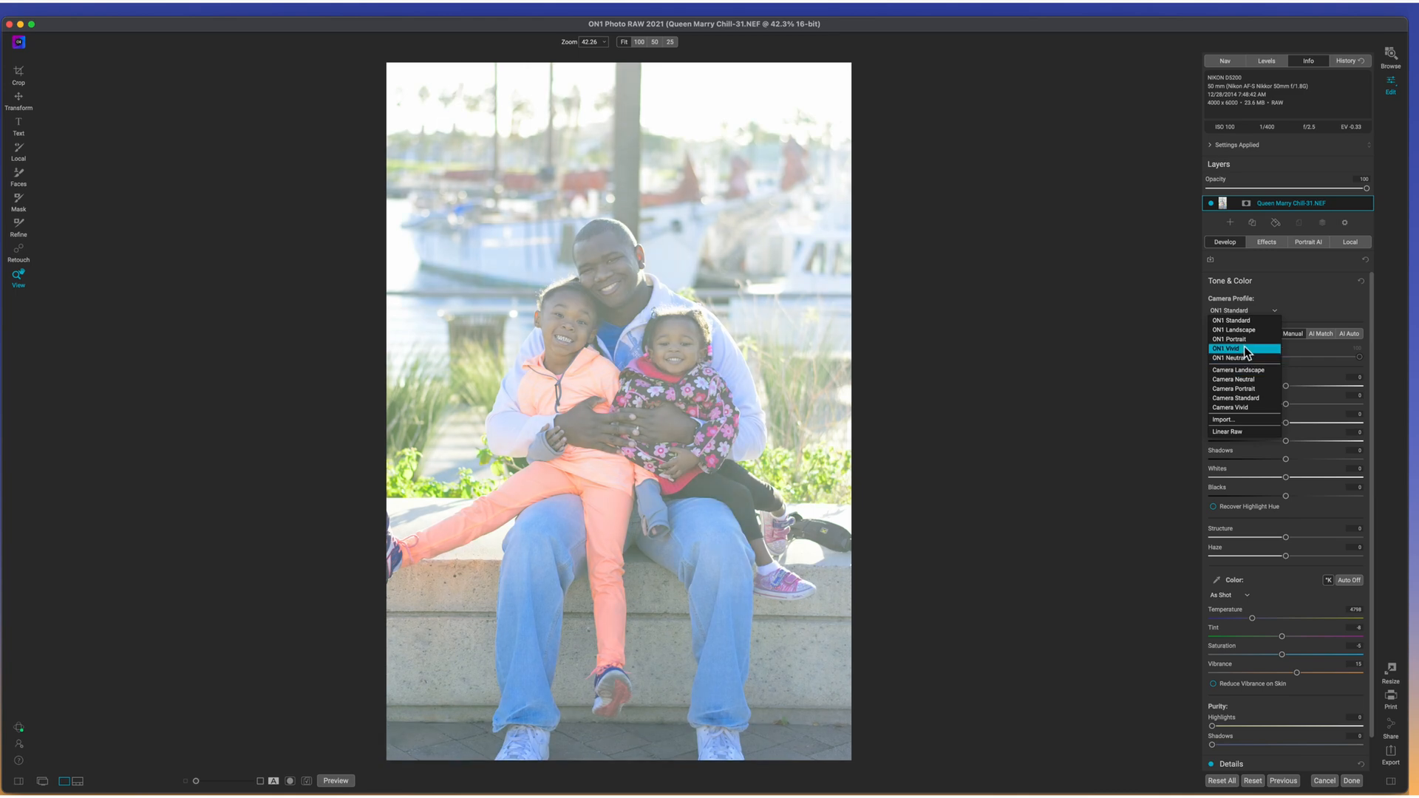
pyautogui.moveTo(1240, 330)
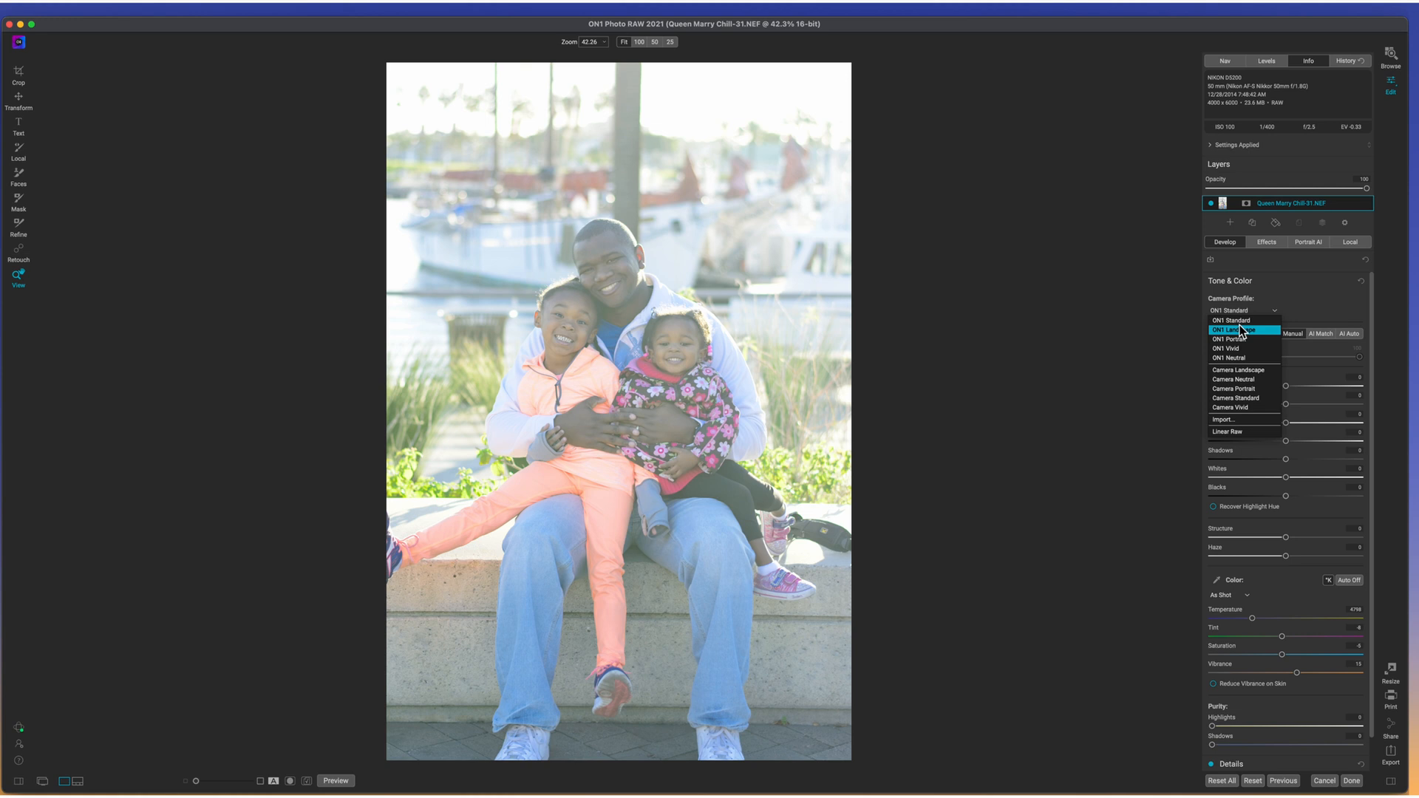
pyautogui.click(1231, 320)
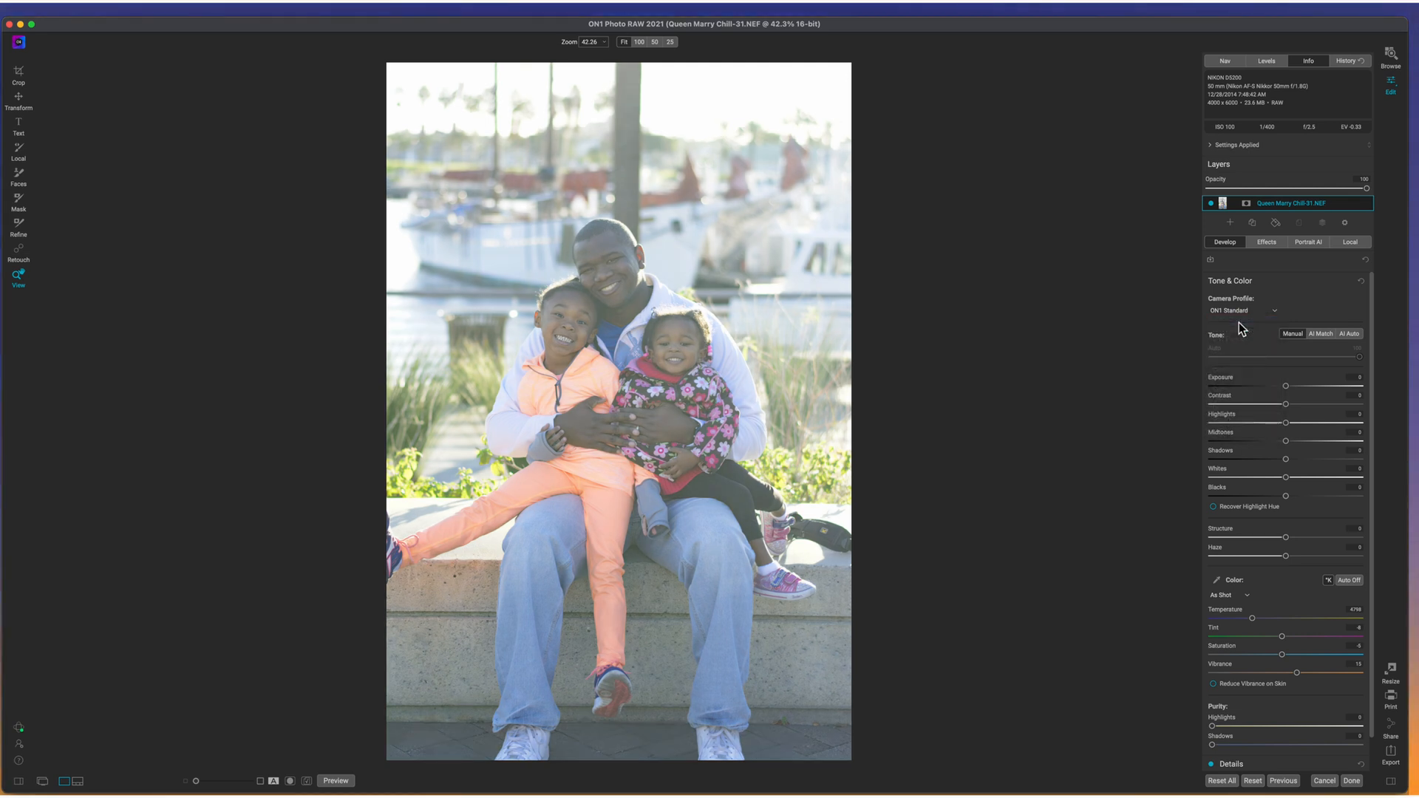
pyautogui.moveTo(1289, 415)
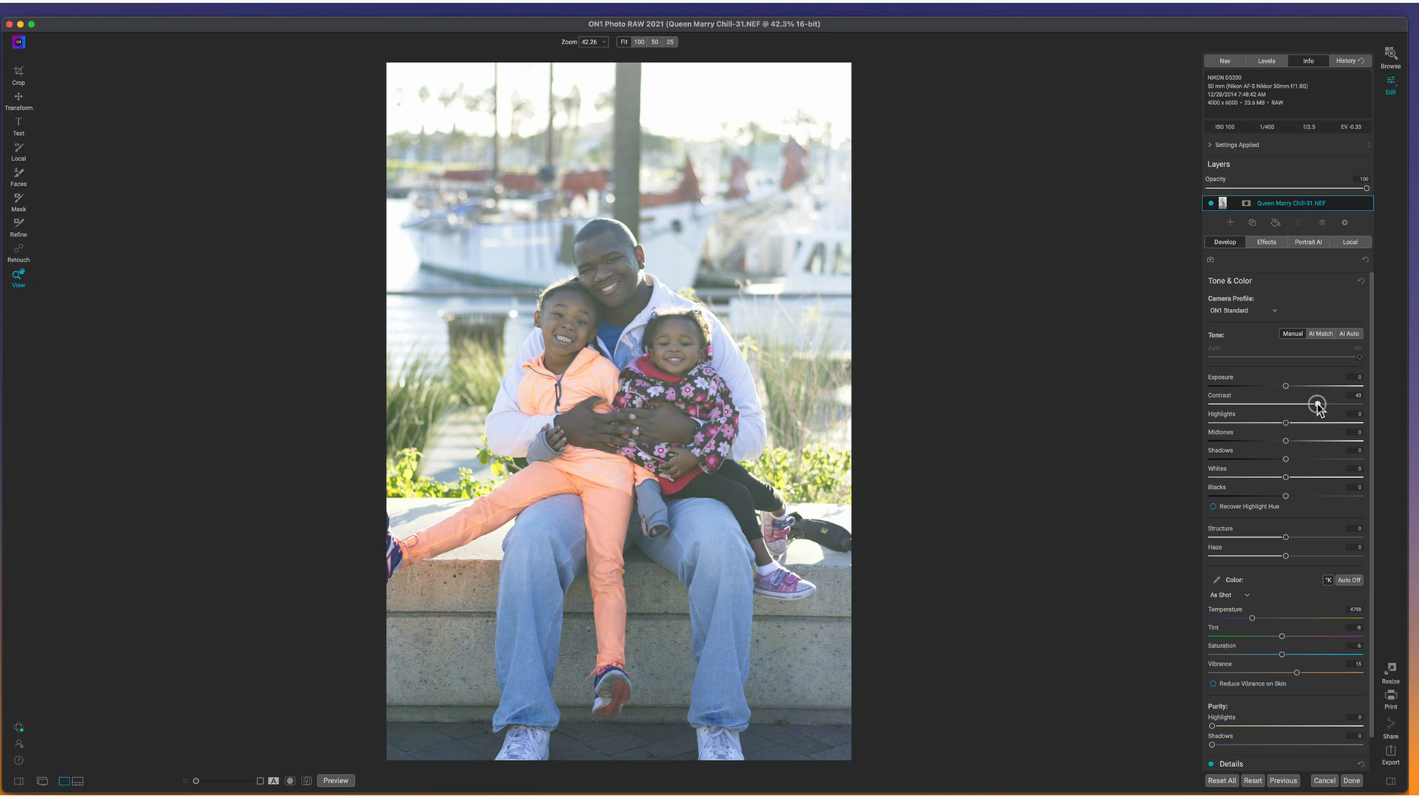
pyautogui.moveTo(1290, 476)
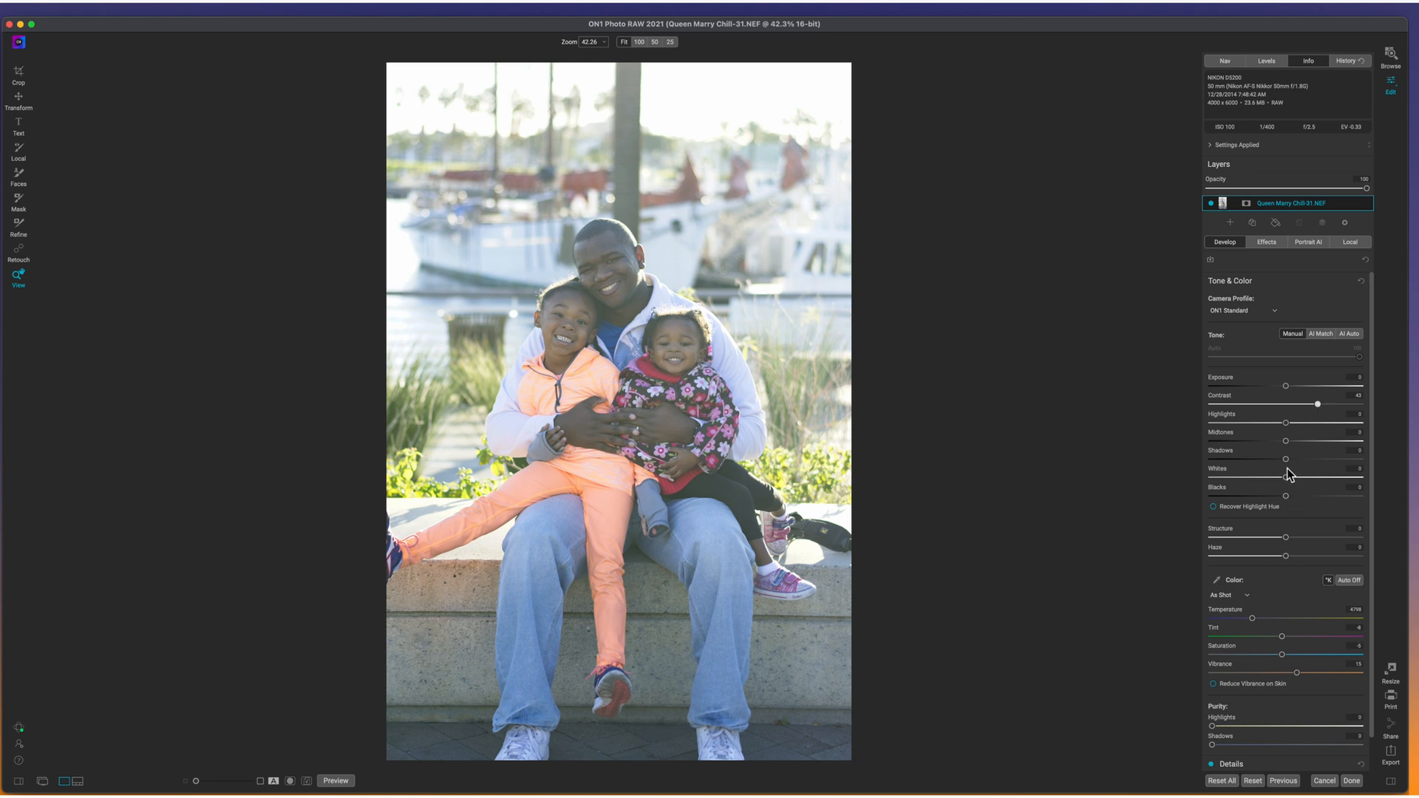
pyautogui.moveTo(1287, 443)
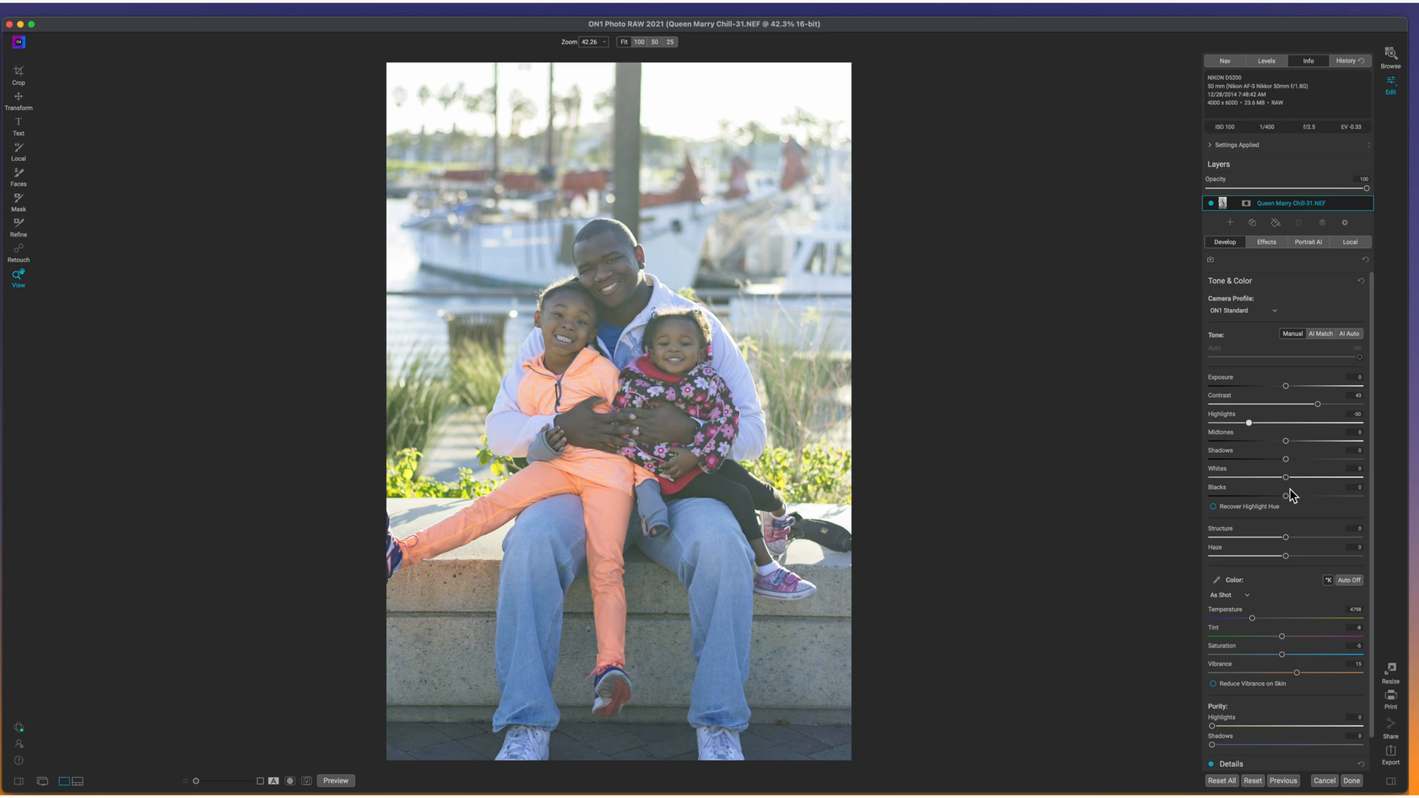
pyautogui.moveTo(1287, 468)
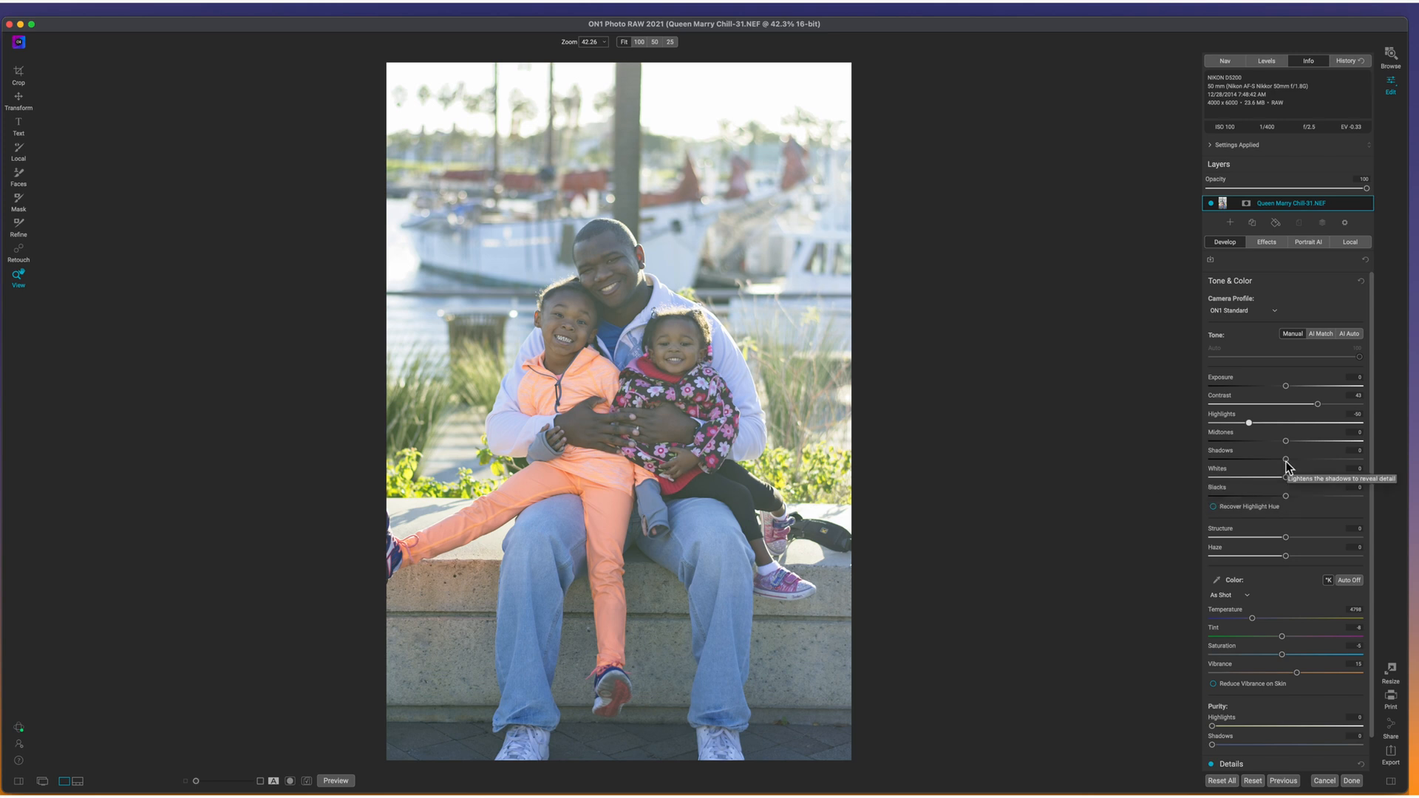
pyautogui.moveTo(1289, 450)
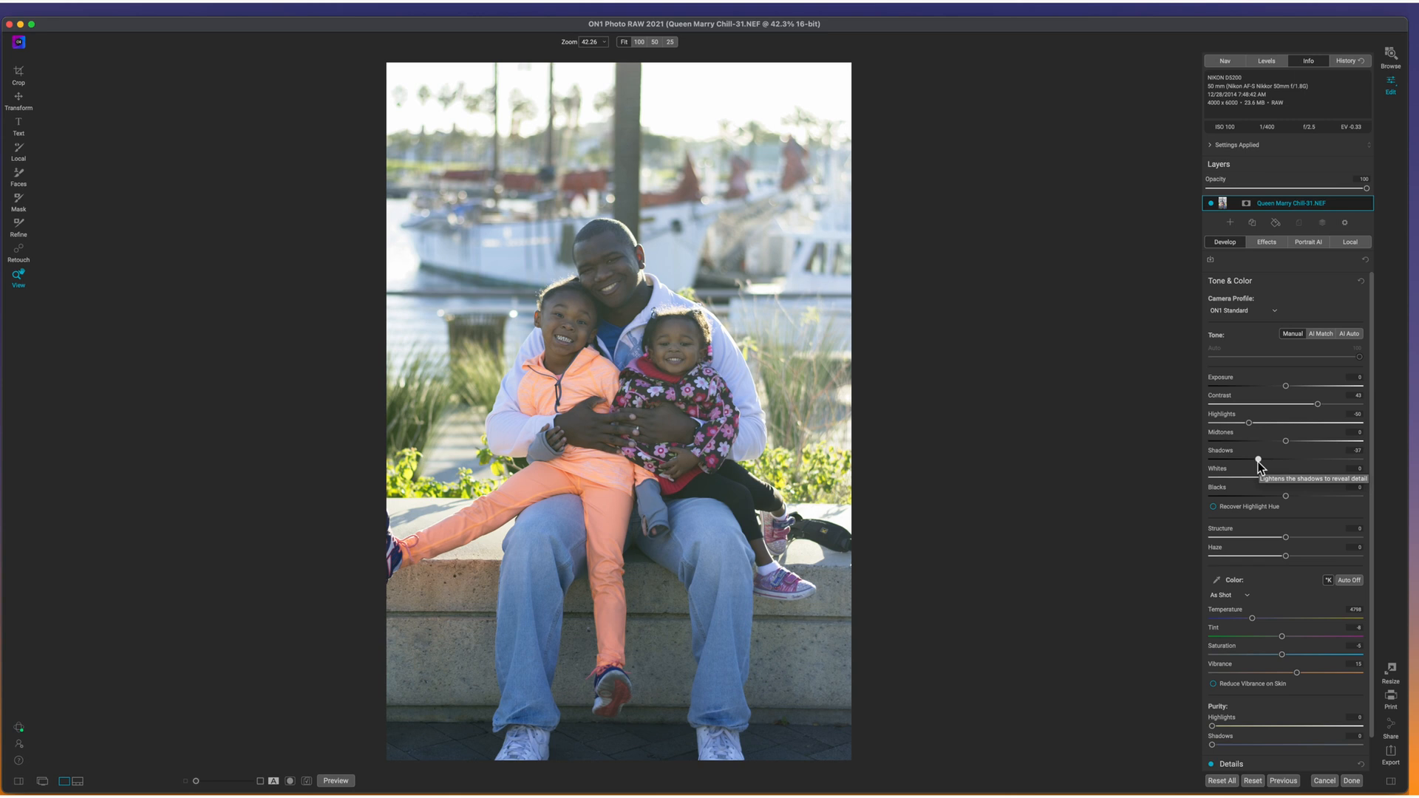
pyautogui.moveTo(1289, 448)
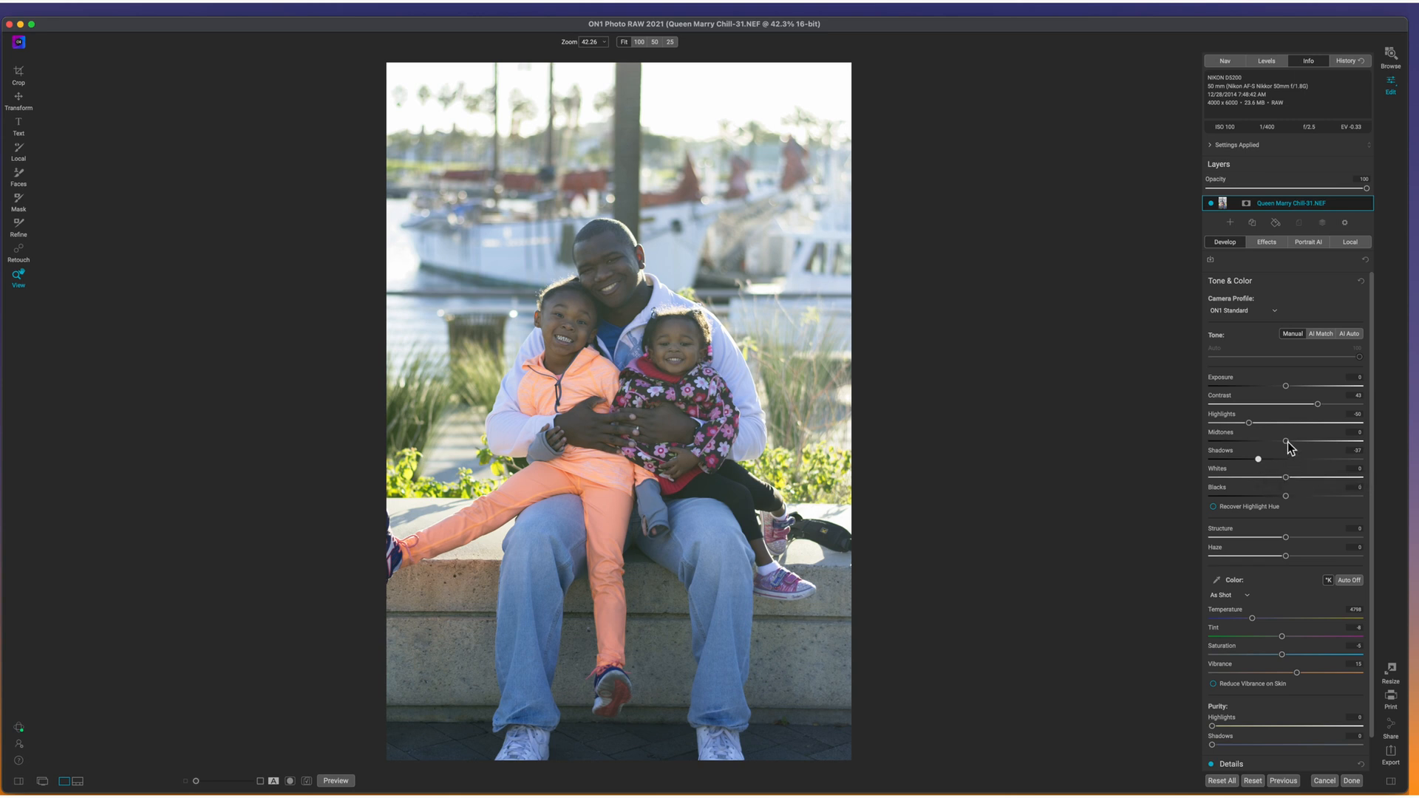
pyautogui.moveTo(1286, 442)
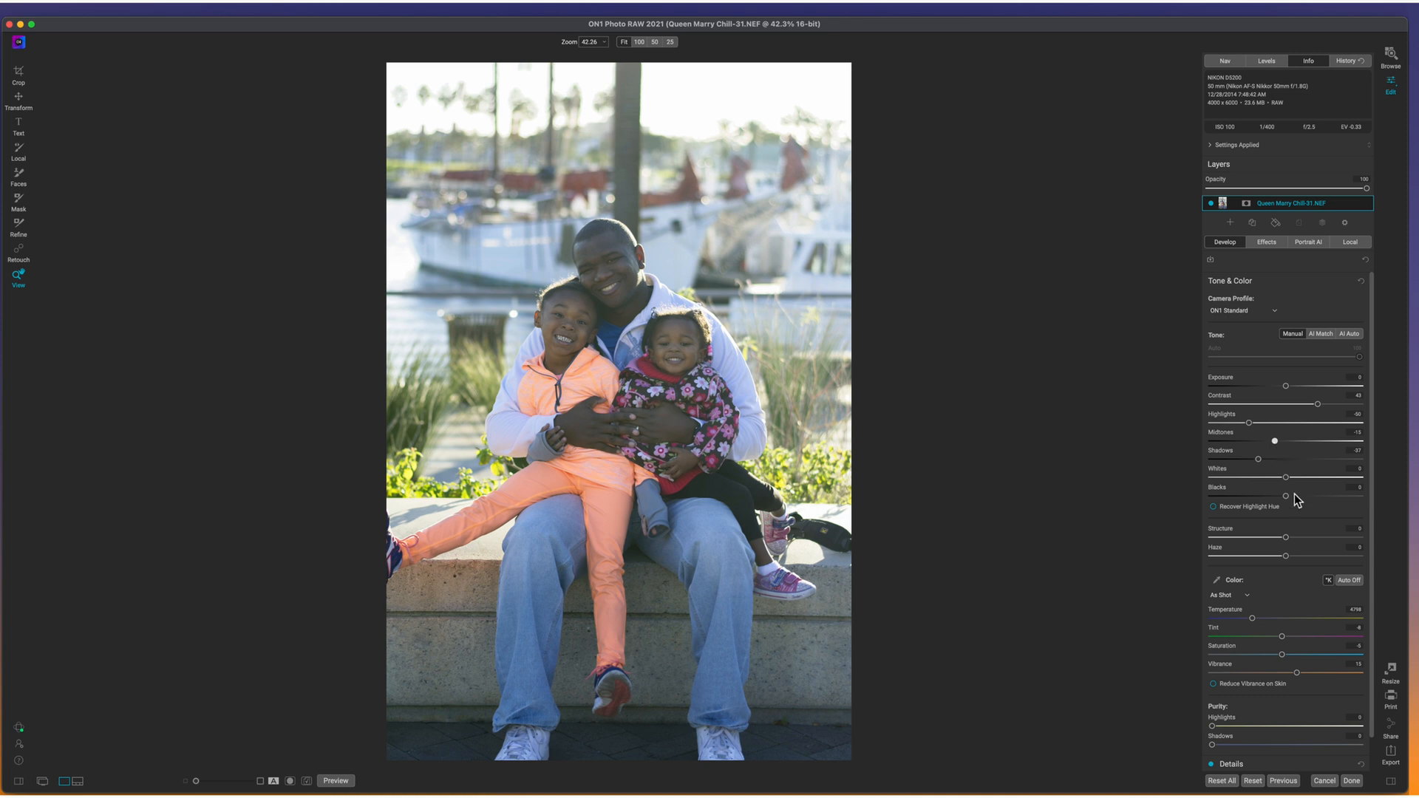
pyautogui.moveTo(1321, 553)
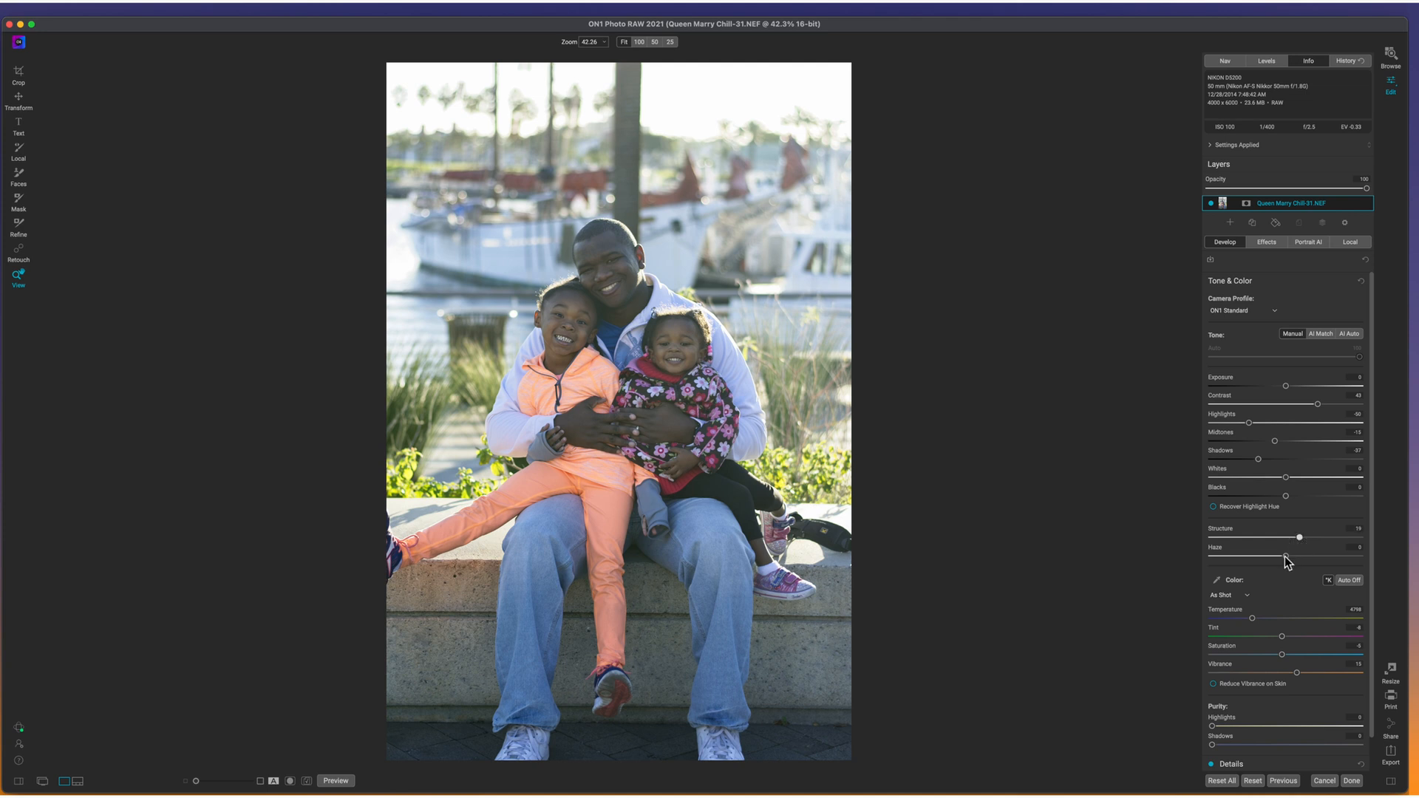
pyautogui.moveTo(1285, 561)
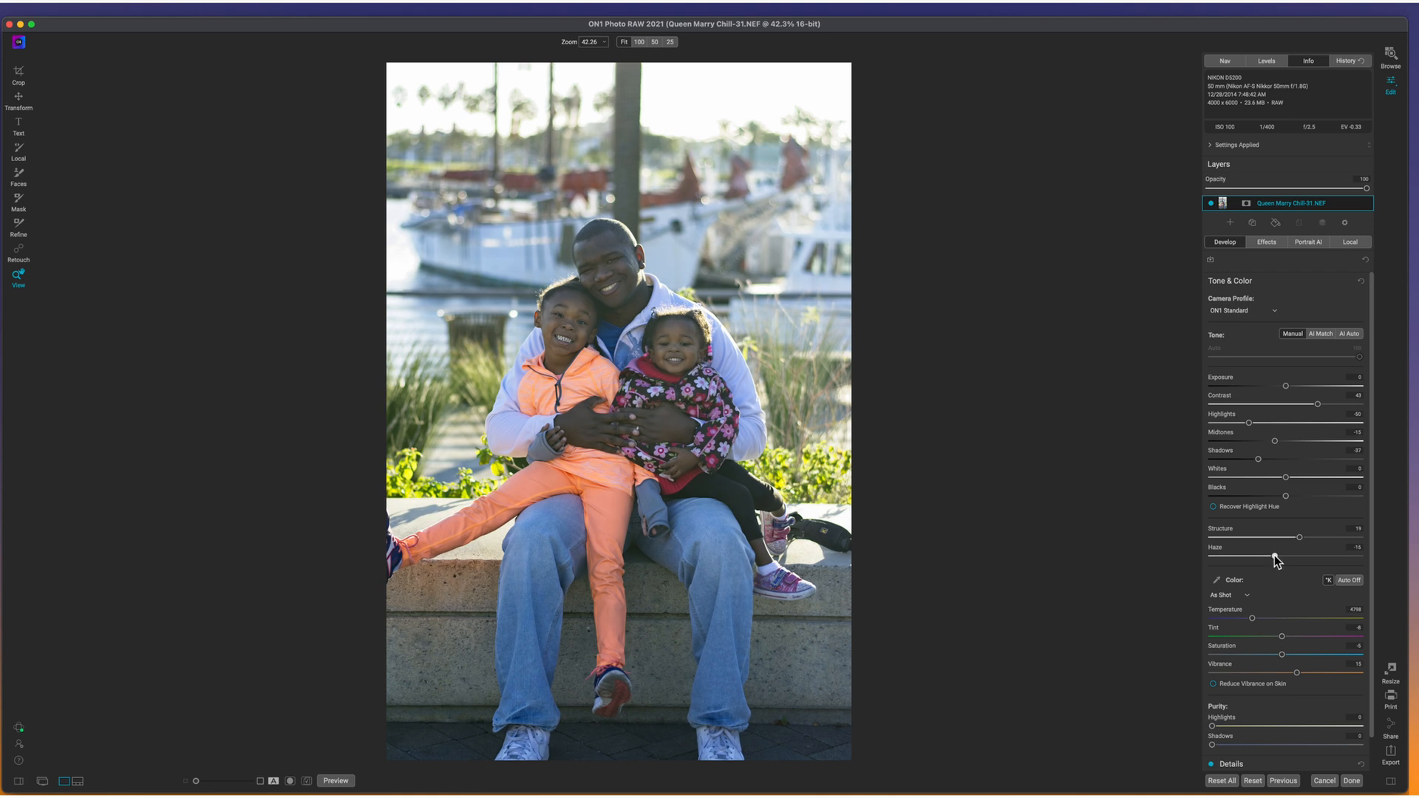
pyautogui.moveTo(1275, 560)
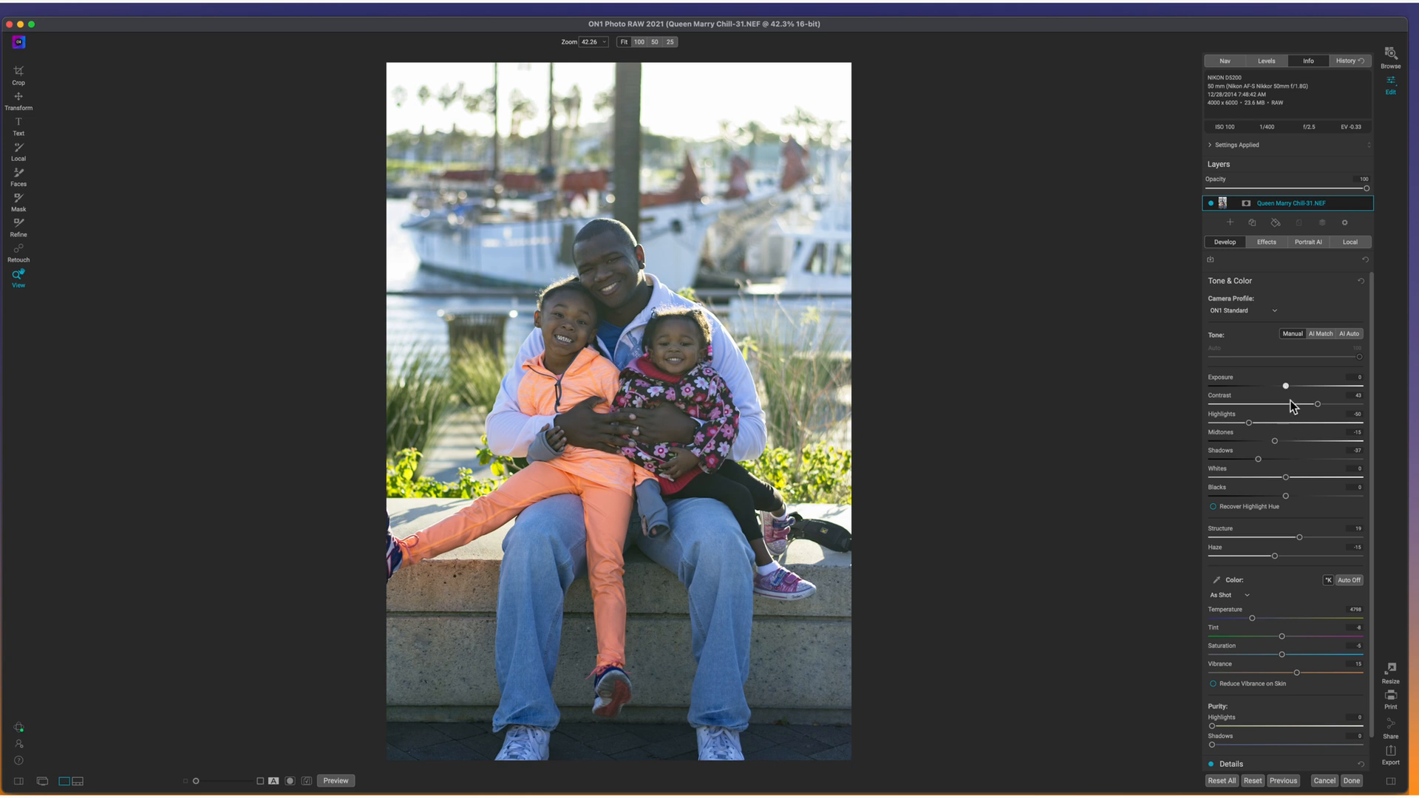
pyautogui.moveTo(1342, 491)
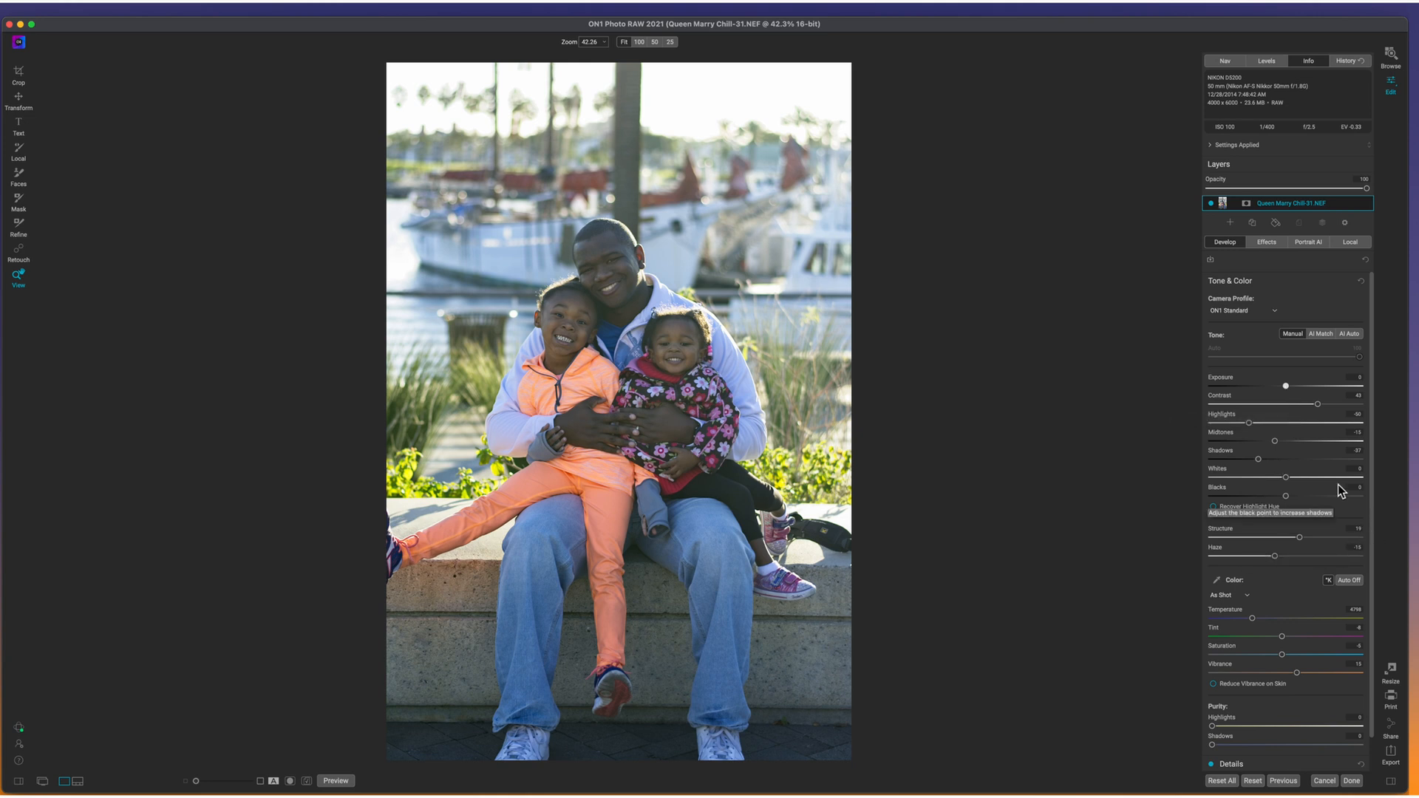
pyautogui.moveTo(1351, 249)
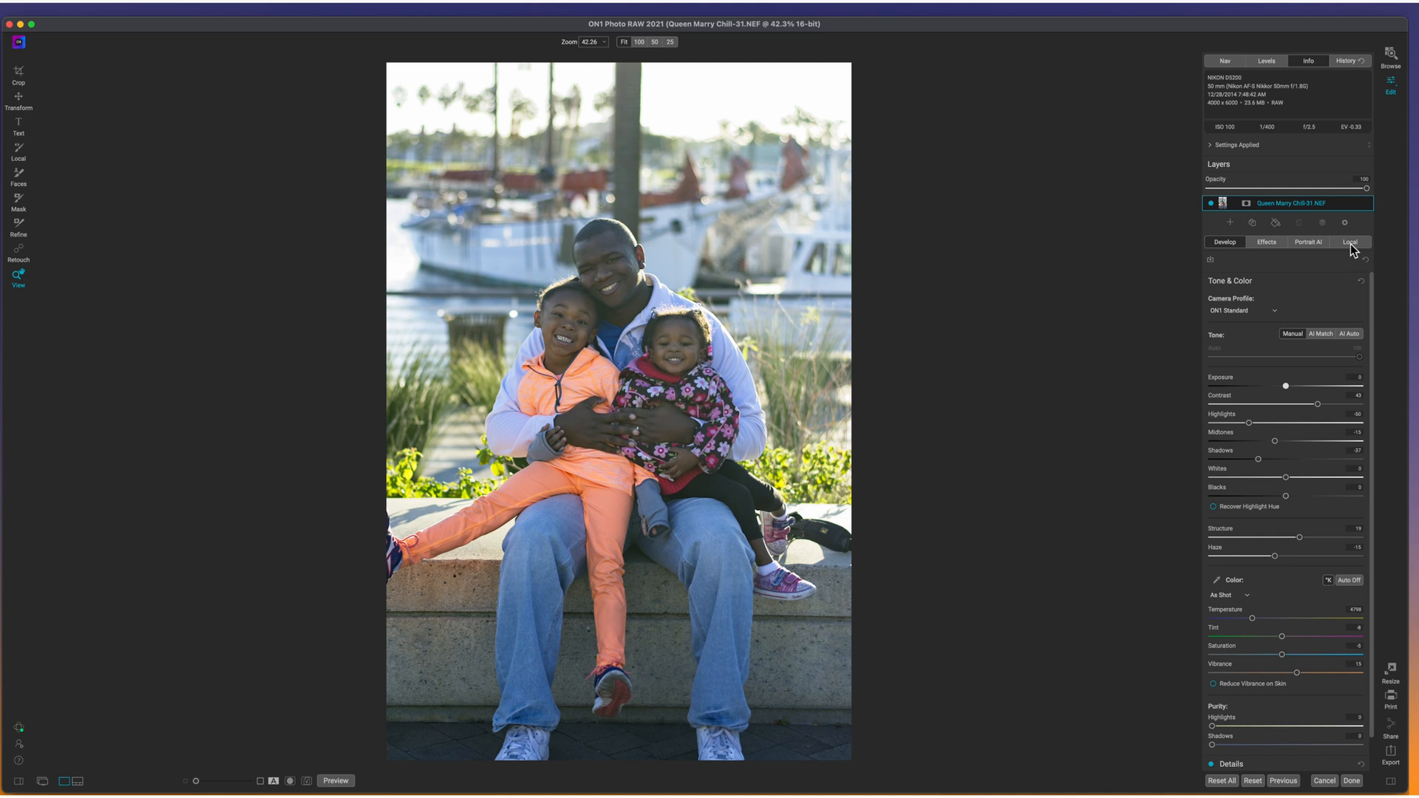
# Create a new local adjustment in the Local tab using the Lighten preset
pyautogui.click(1350, 242)
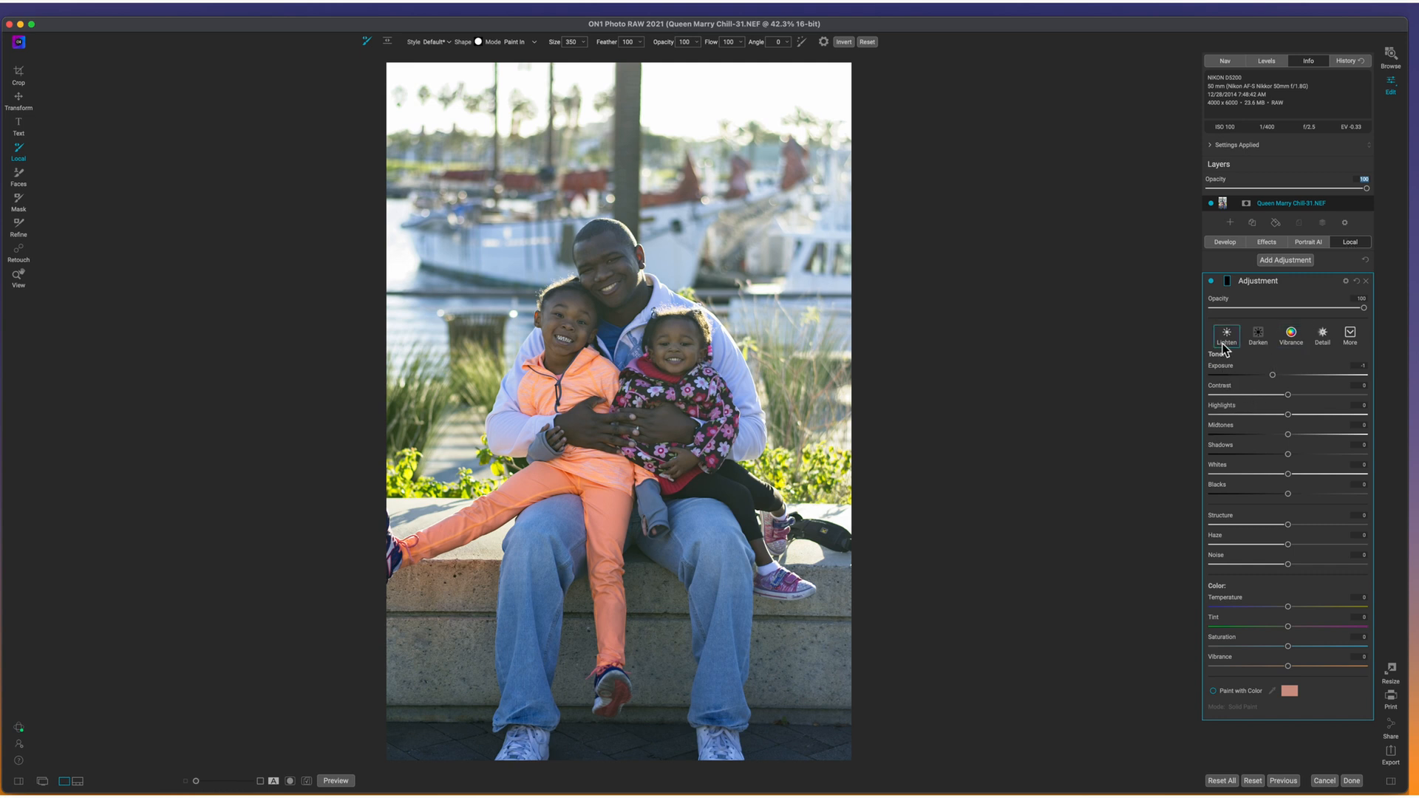
pyautogui.click(1226, 334)
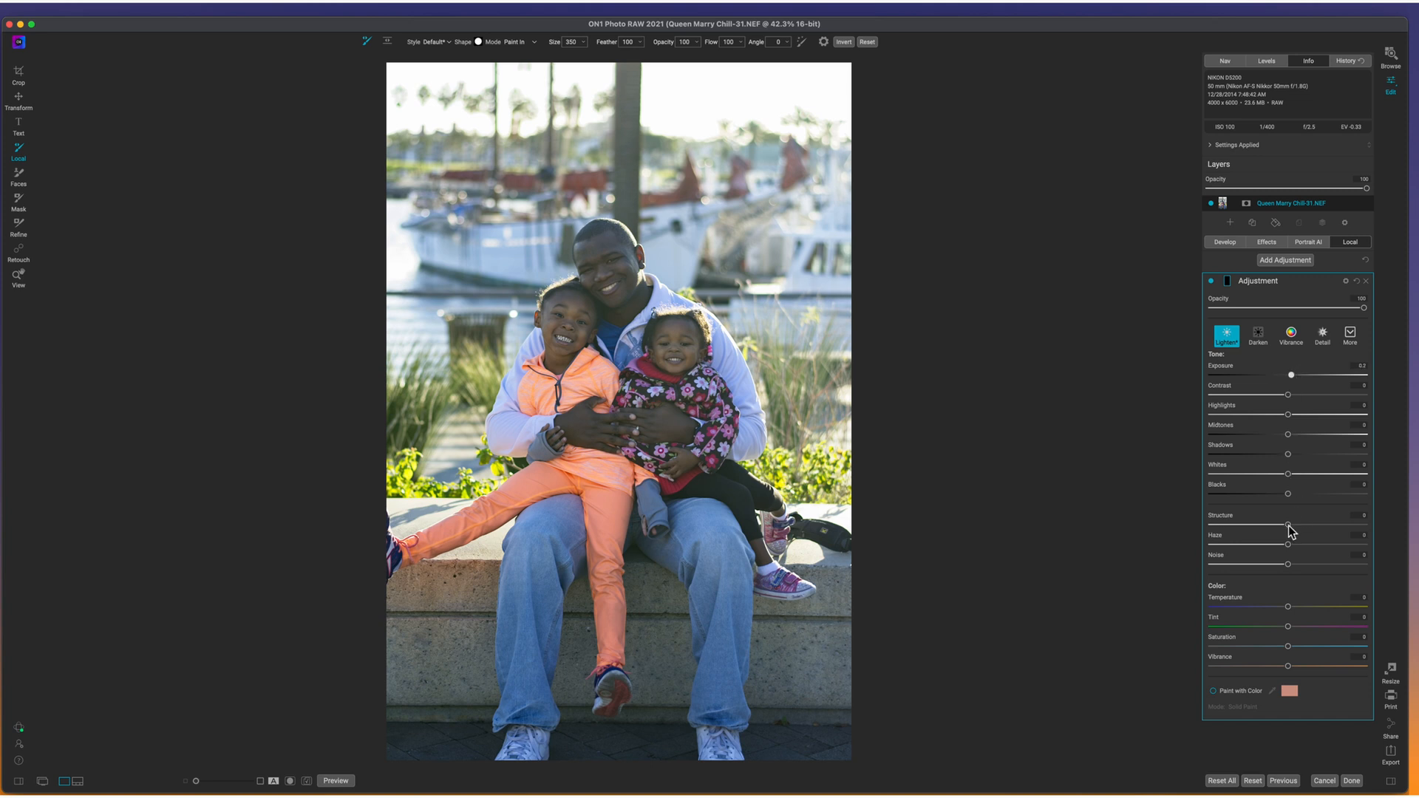
pyautogui.moveTo(1295, 481)
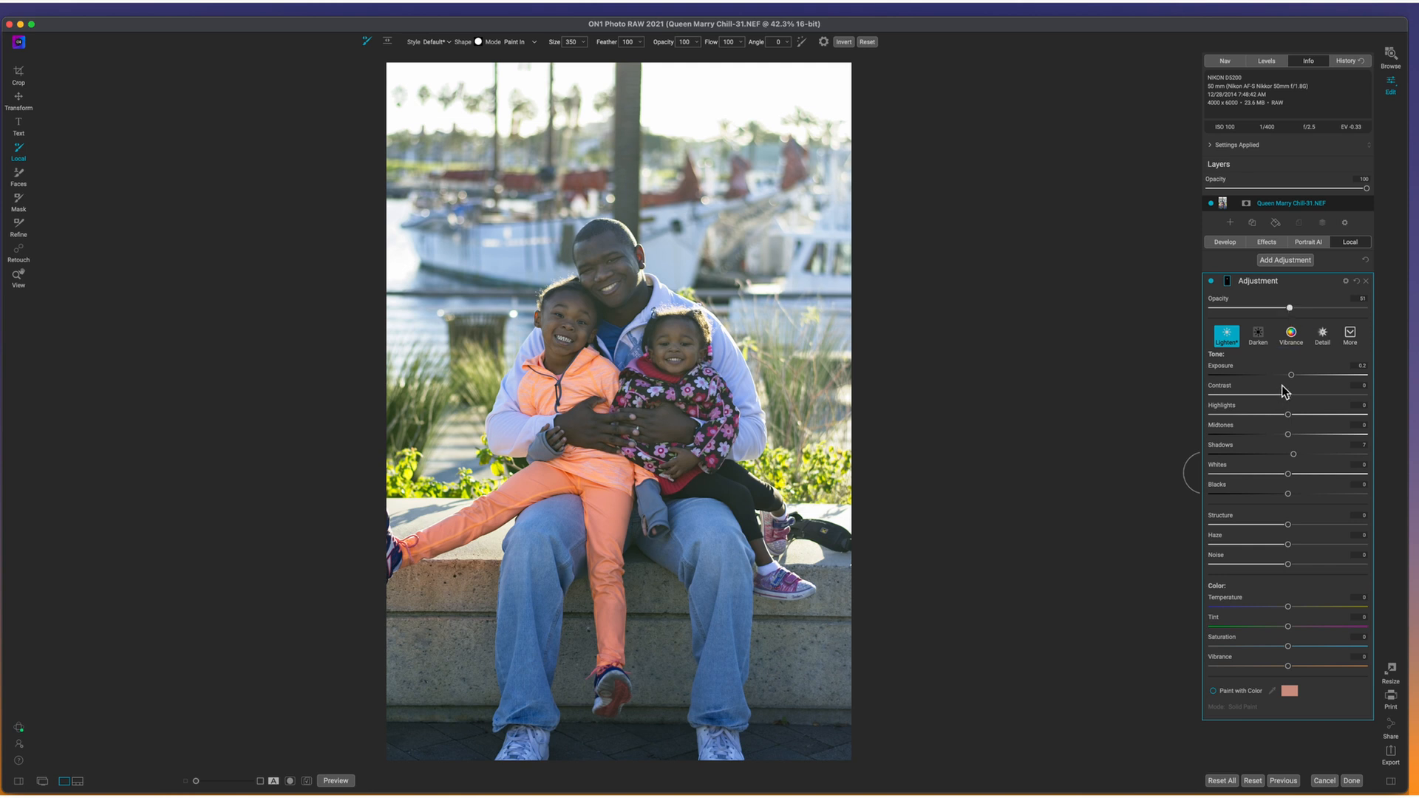
pyautogui.moveTo(1294, 387)
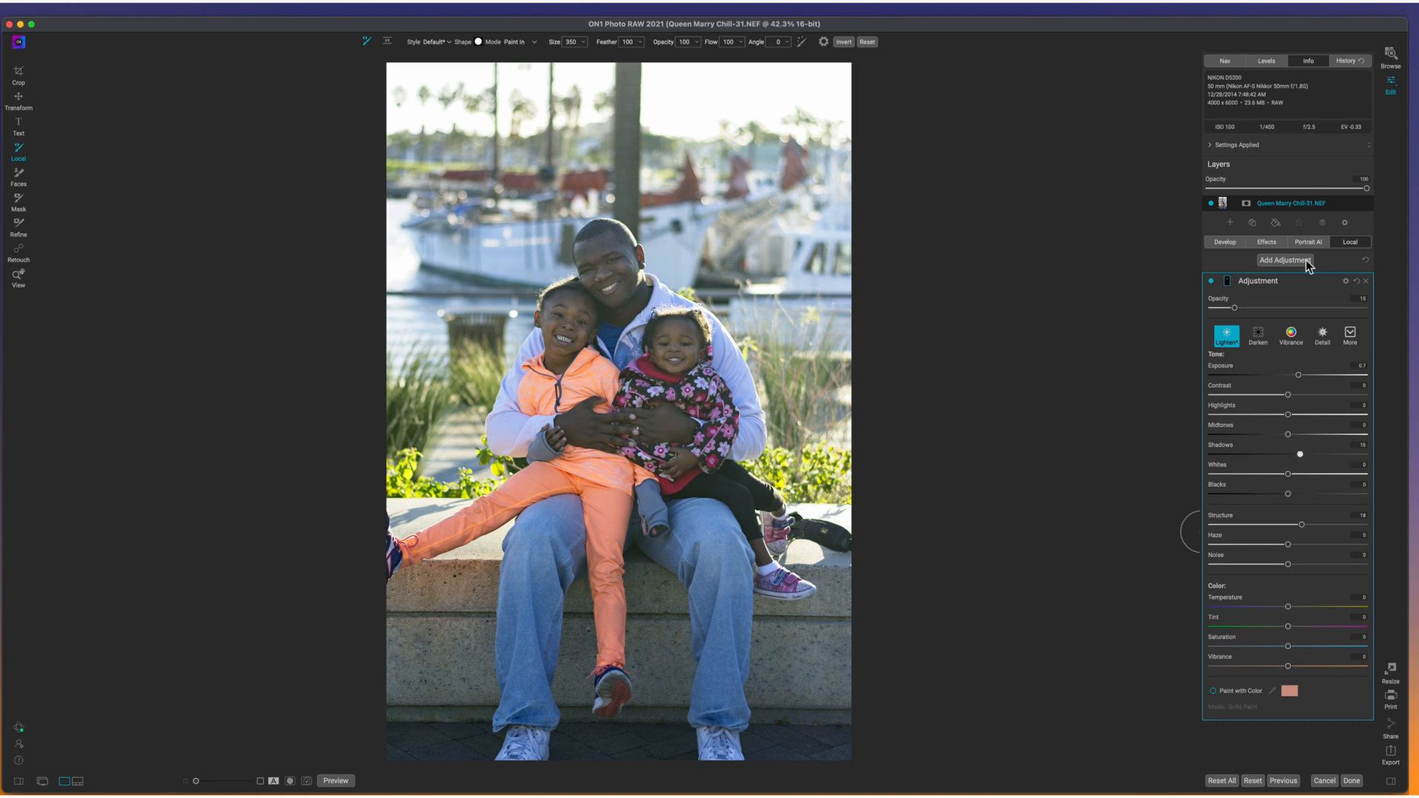
# Add a second Lighten local adjustment and toggle its visibility to compare before and after
pyautogui.click(1257, 281)
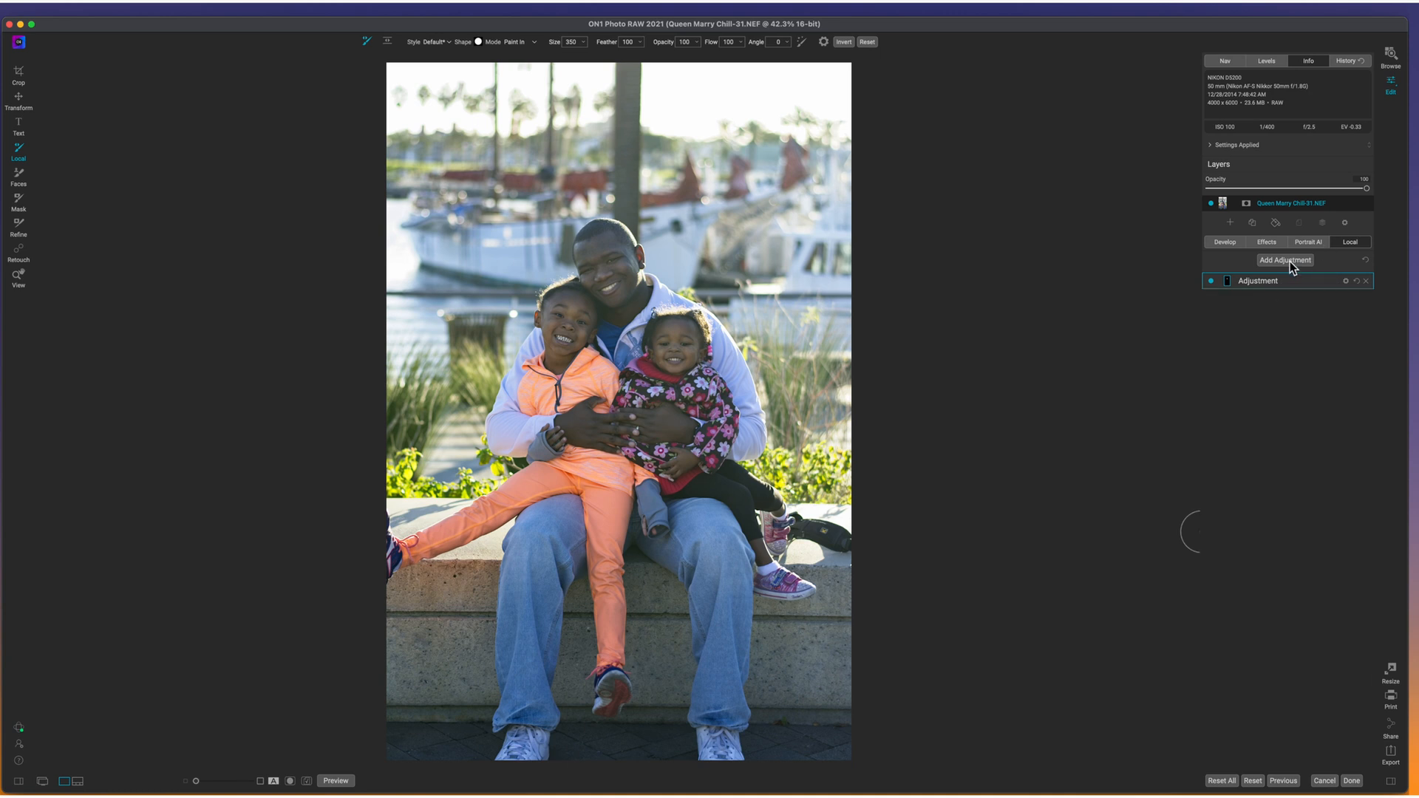
pyautogui.click(1258, 281)
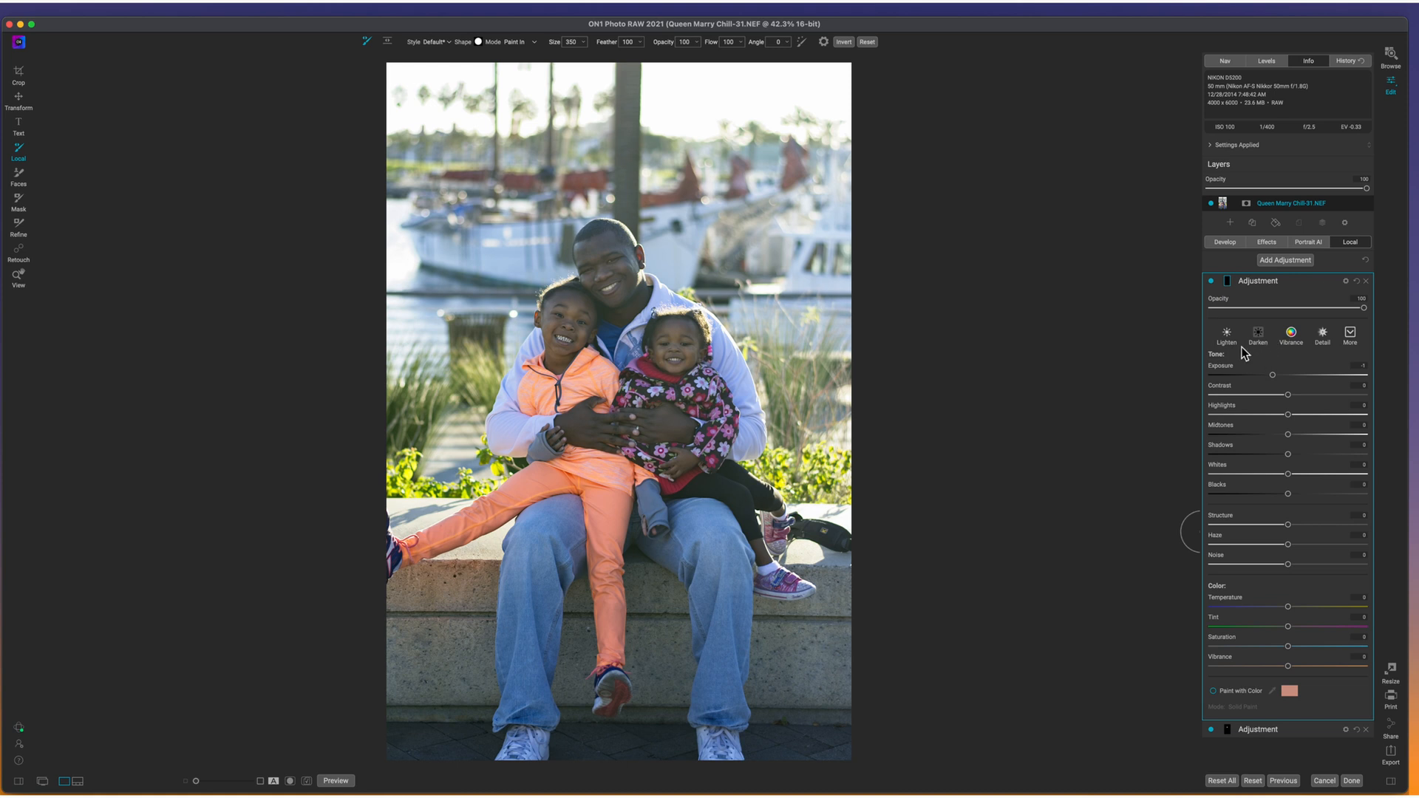
pyautogui.click(1226, 332)
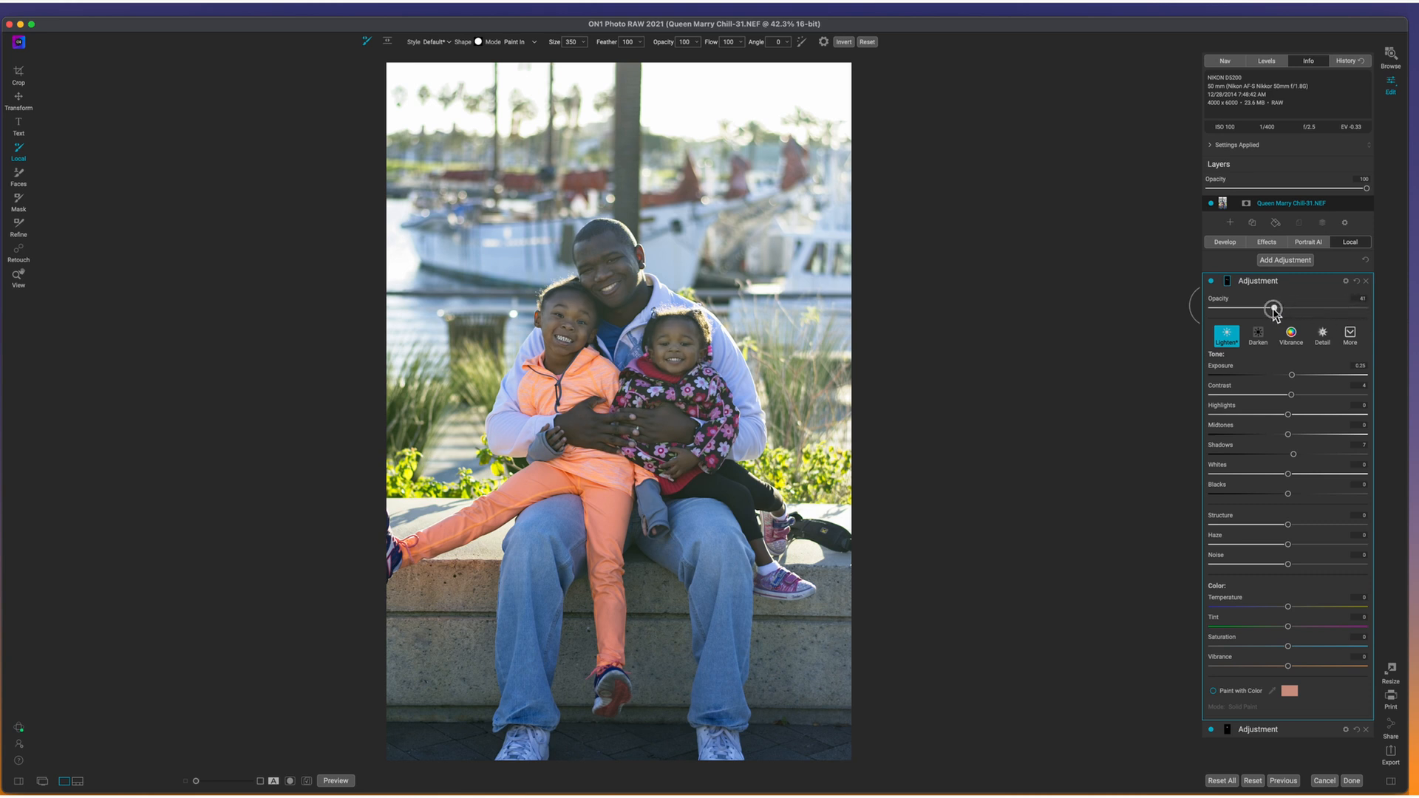
pyautogui.click(1226, 280)
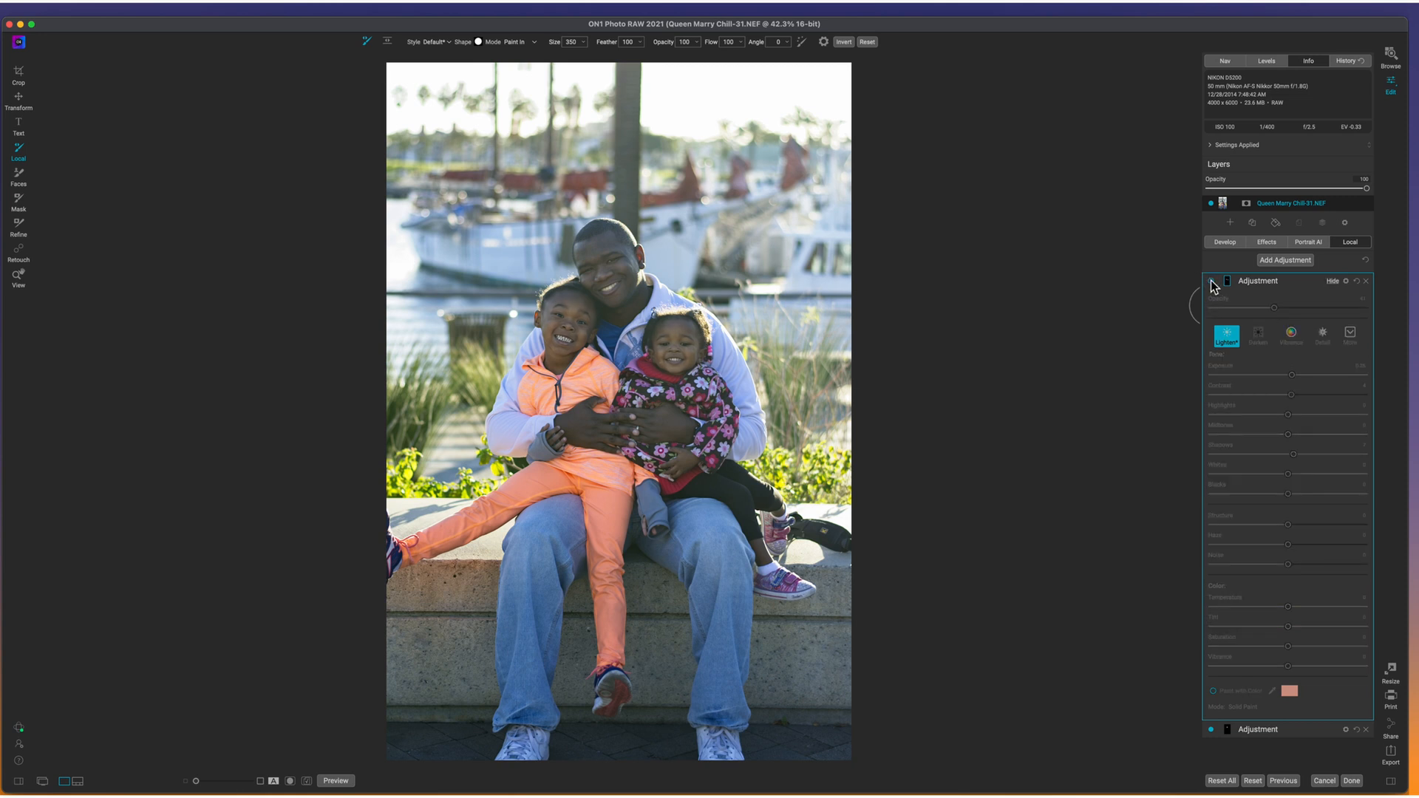
pyautogui.click(1227, 280)
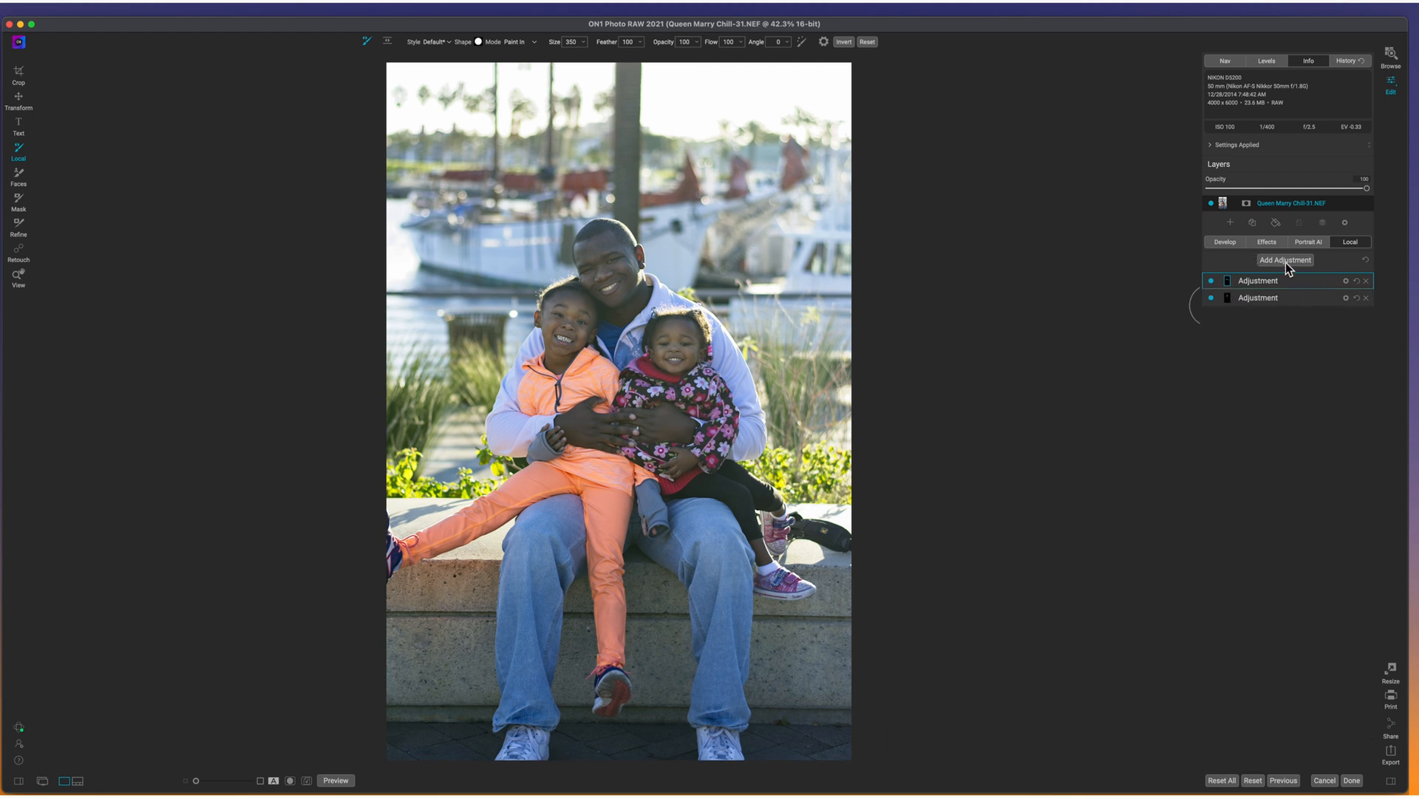
# Add a third local adjustment, try the Strong Vignette gradient mask, and preview the original
pyautogui.click(1257, 280)
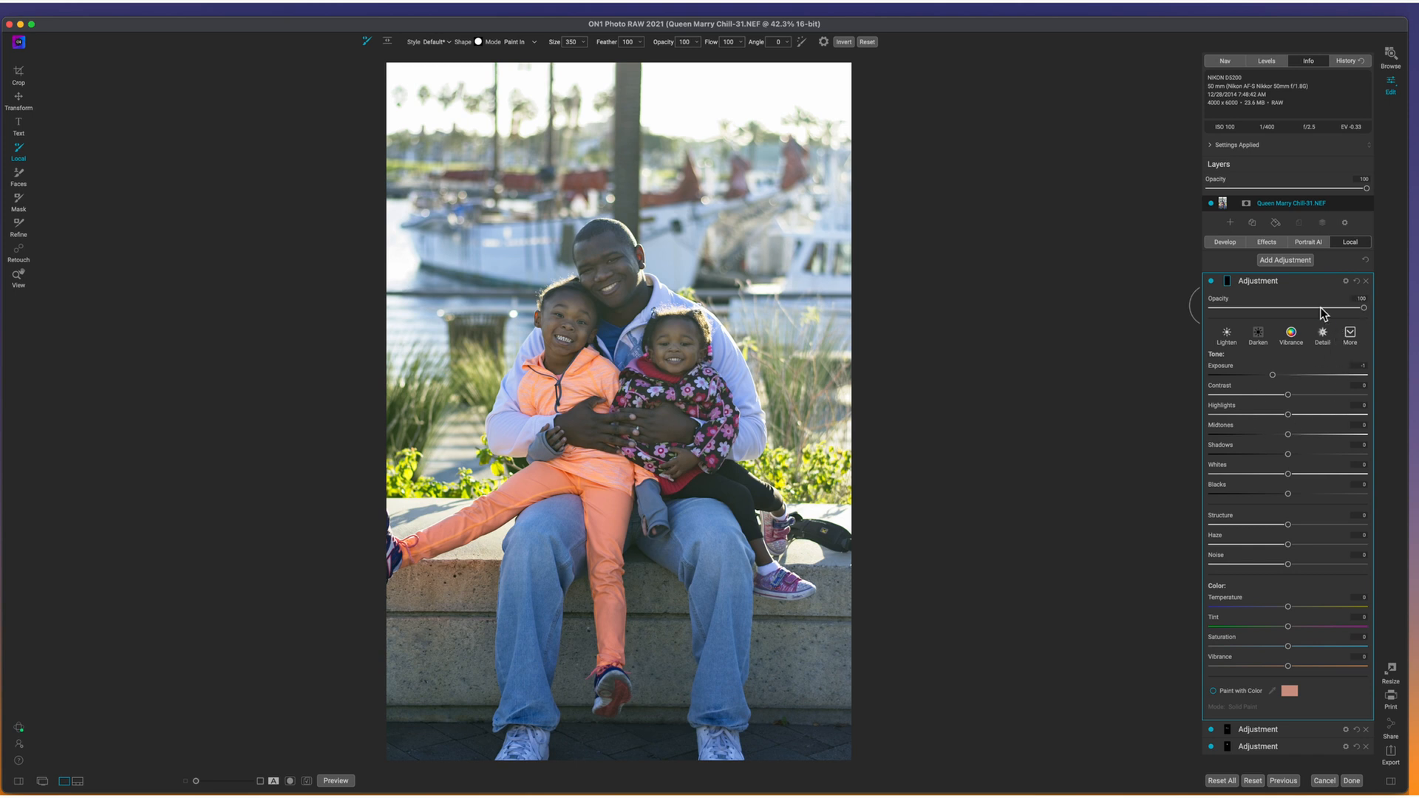
pyautogui.moveTo(1193, 391)
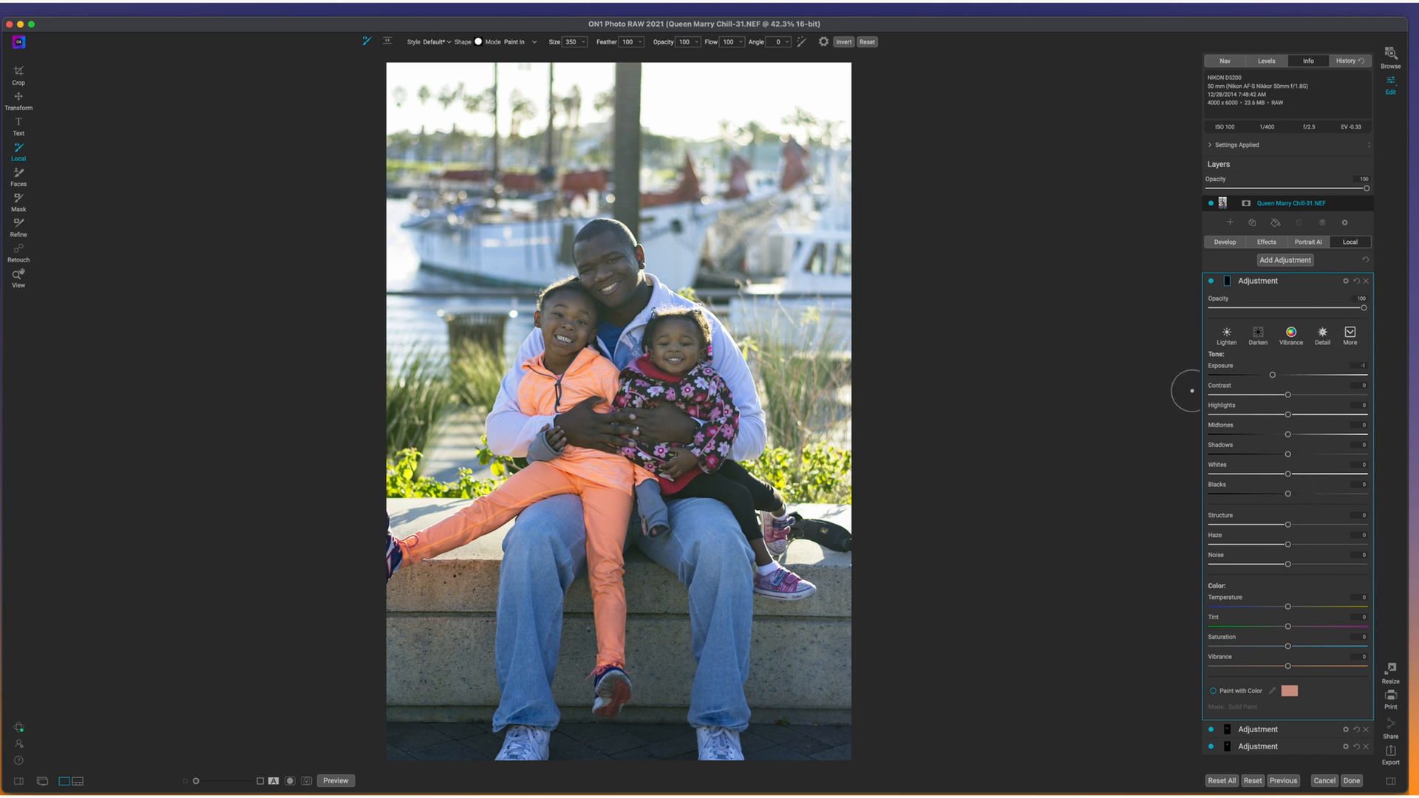
pyautogui.moveTo(988, 278)
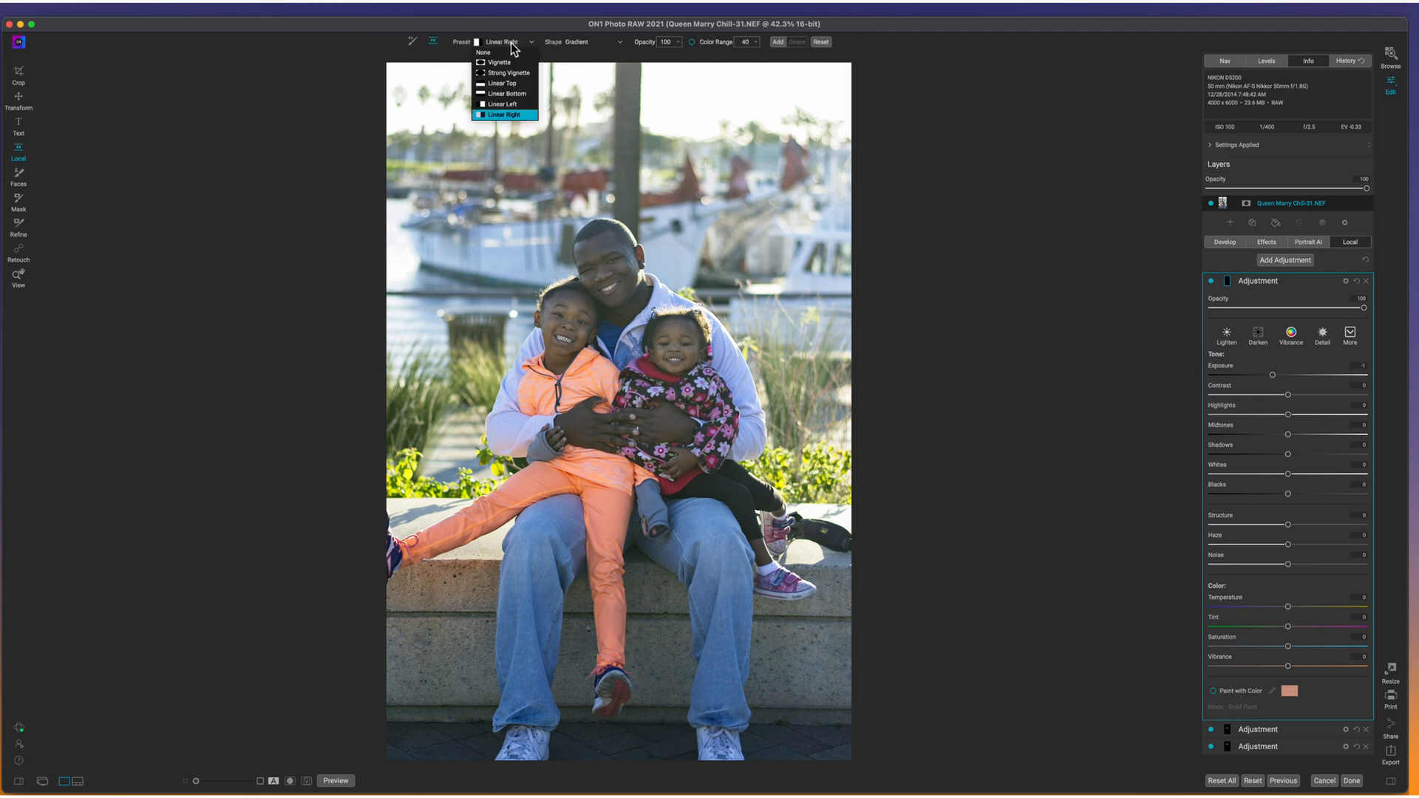
pyautogui.click(507, 72)
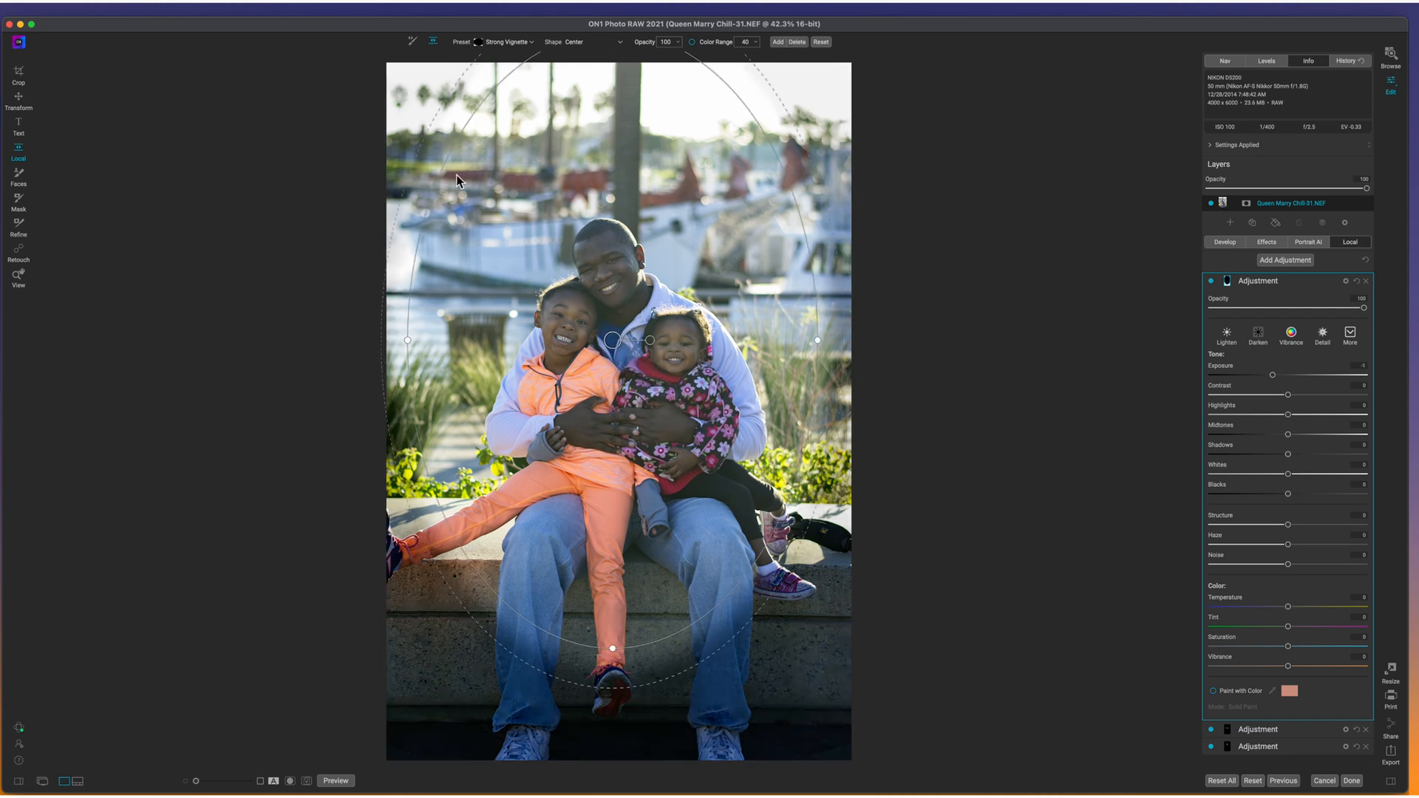
pyautogui.click(507, 41)
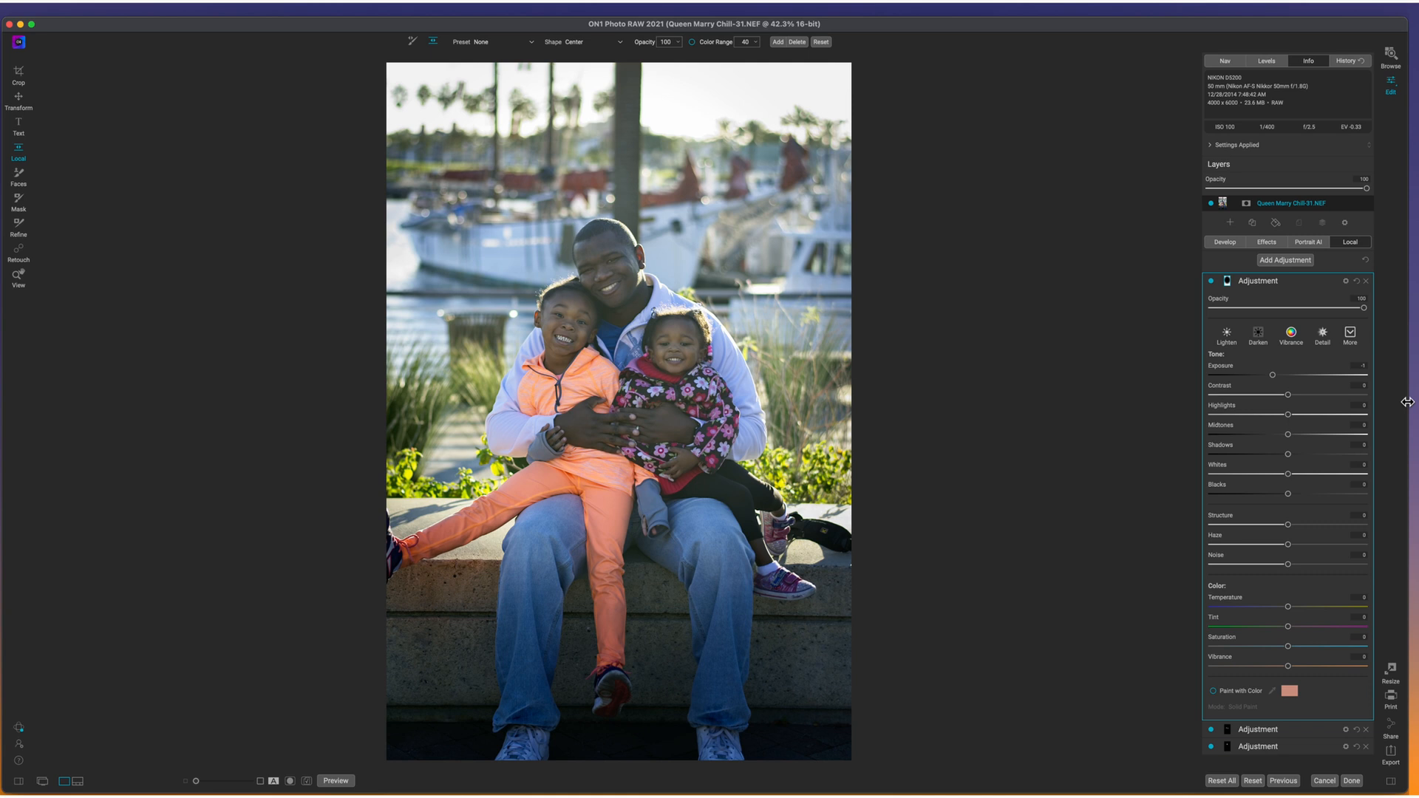
pyautogui.click(335, 780)
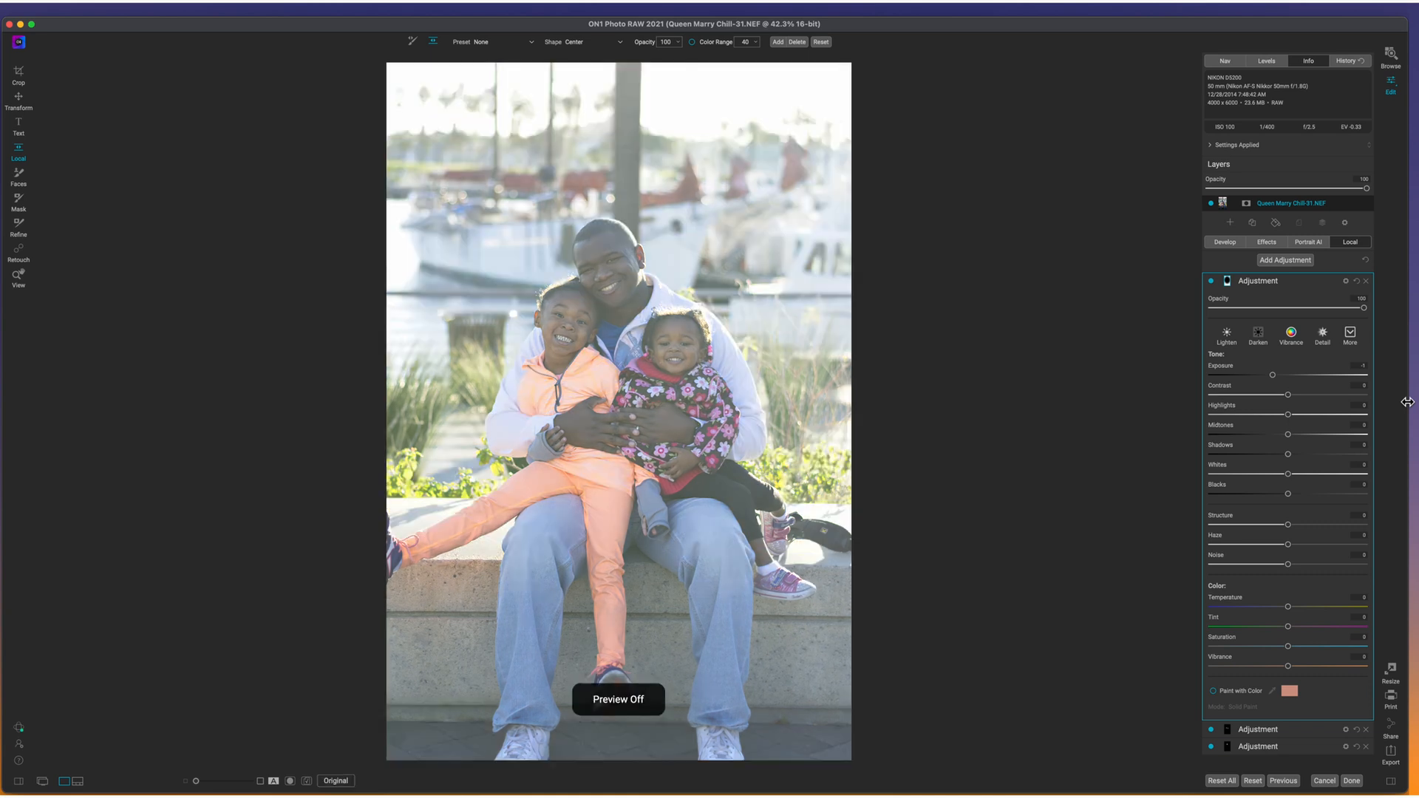